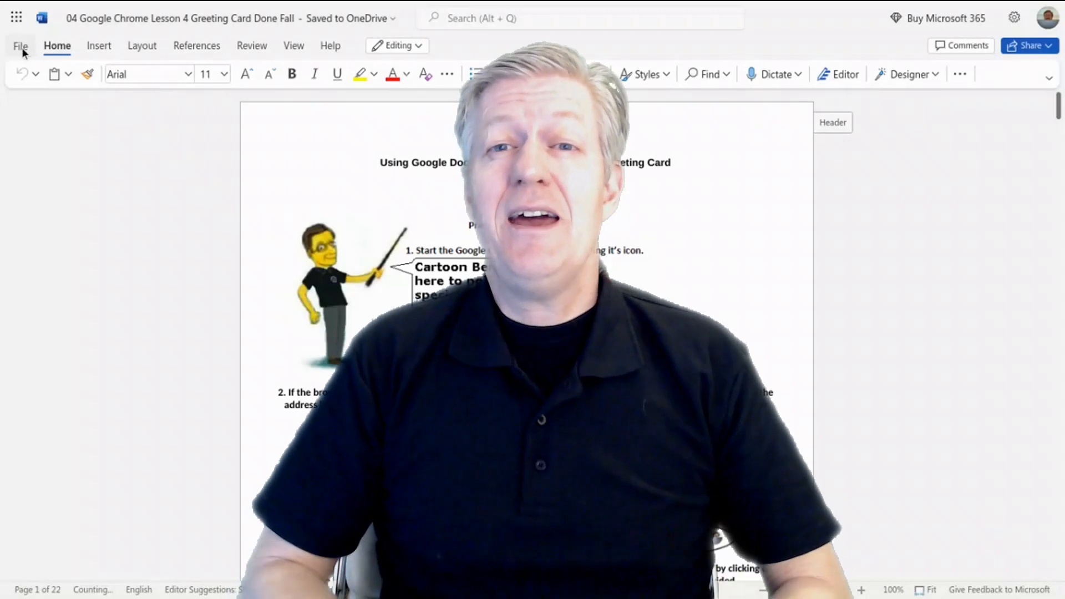
Review the File backstage pages for Open, Info and Save as (rename, download)
{"action": "left_click", "coordinate": [20, 45]}
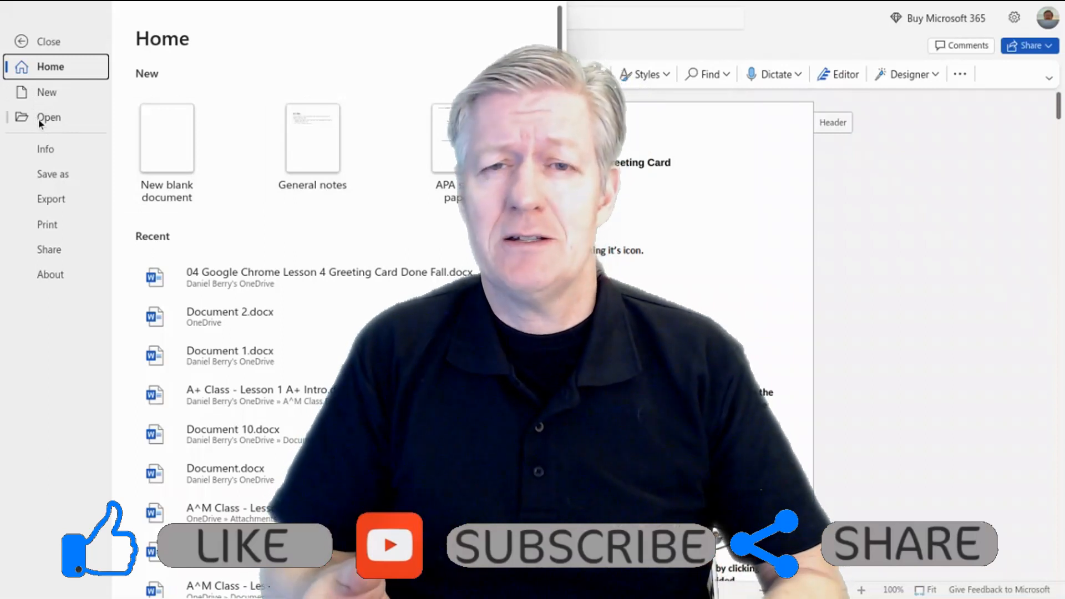
{"action": "left_click", "coordinate": [48, 117]}
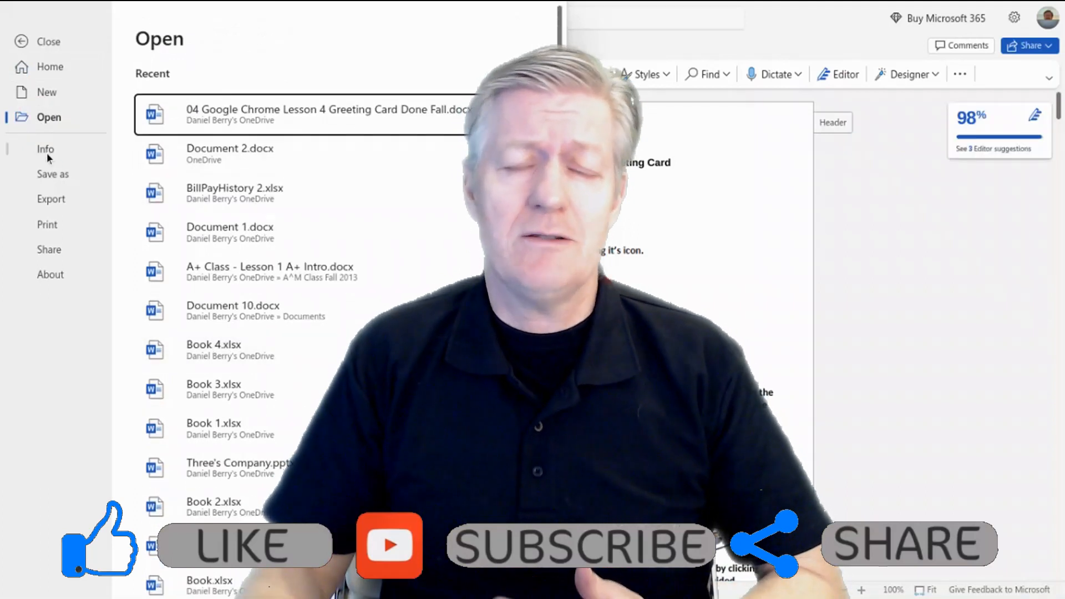
{"action": "left_click", "coordinate": [46, 149]}
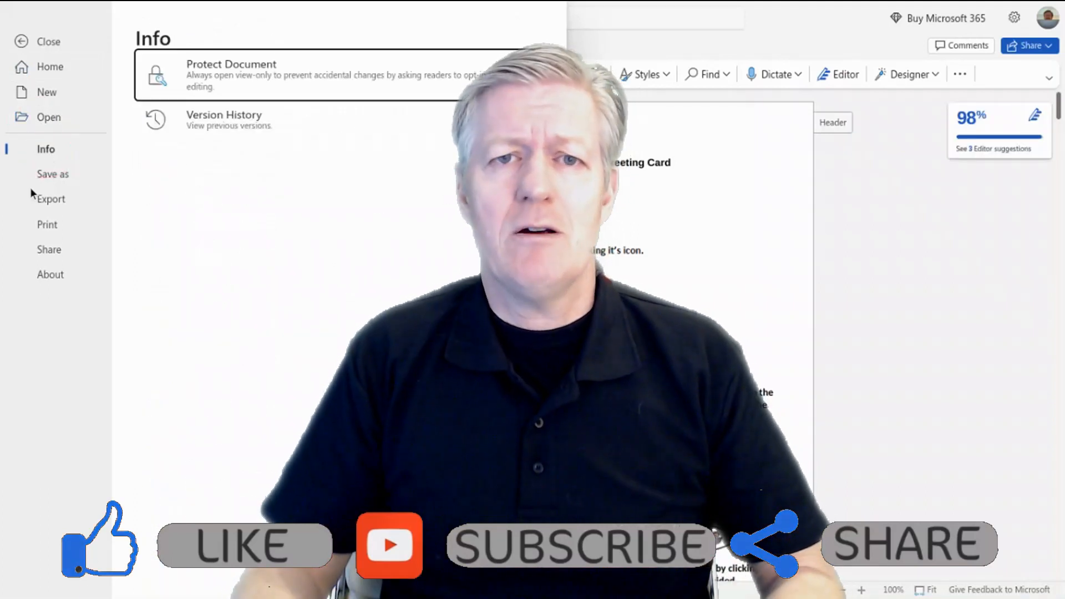
{"action": "left_click", "coordinate": [52, 175]}
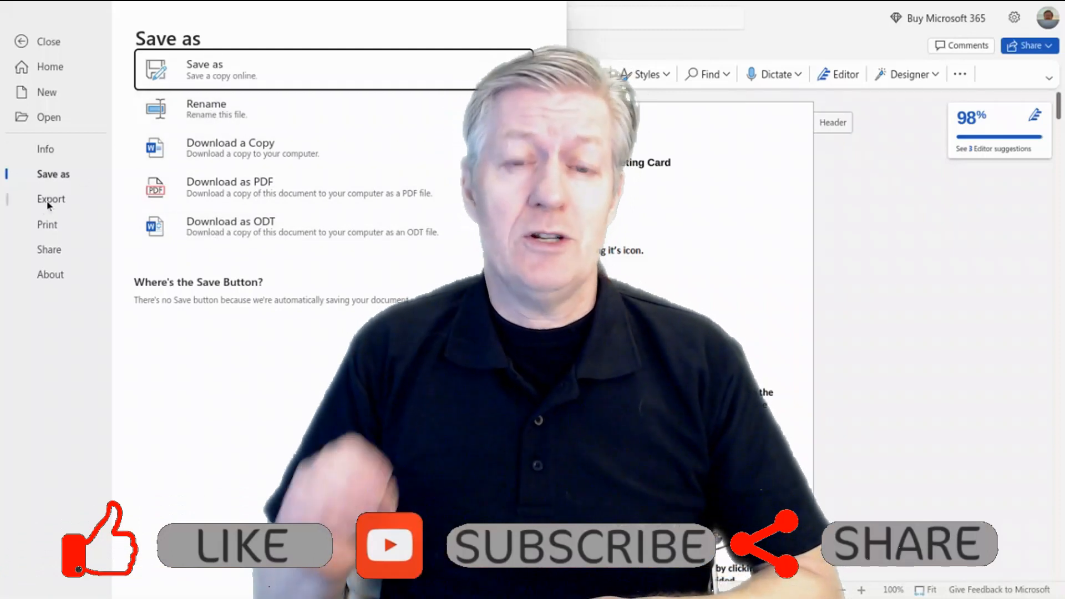
Review the Export, Print and Share pages for the lesson document
{"action": "left_click", "coordinate": [51, 198]}
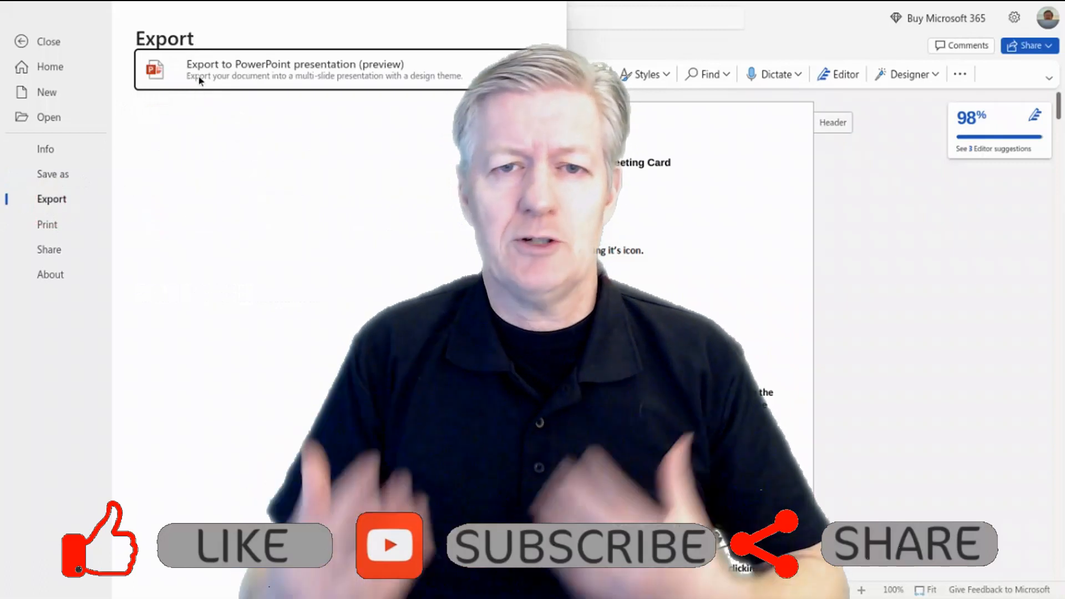
{"action": "mouse_move", "coordinate": [314, 219]}
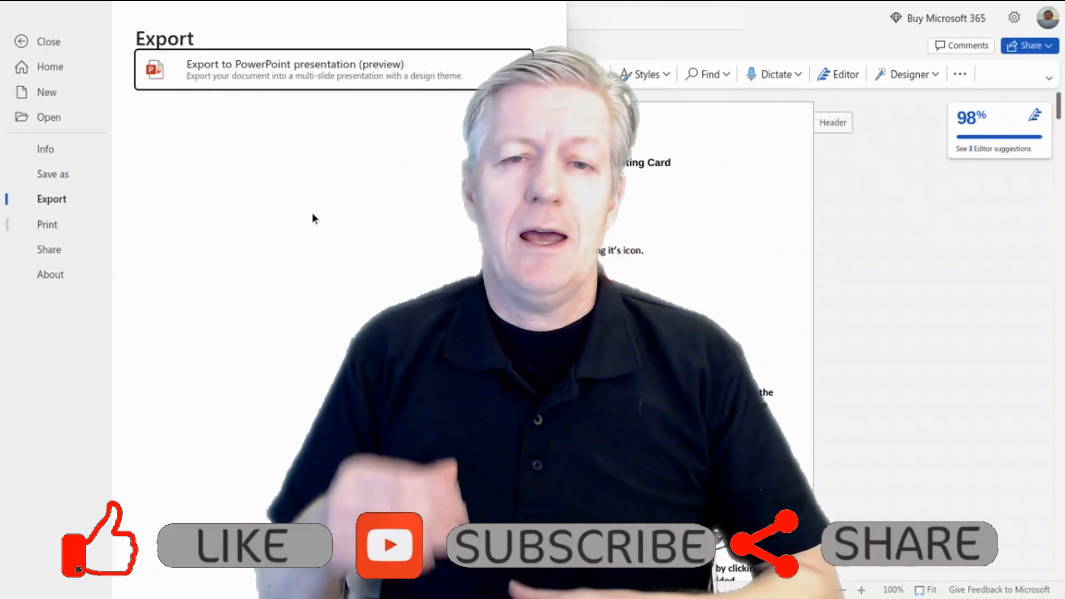
{"action": "left_click", "coordinate": [48, 225]}
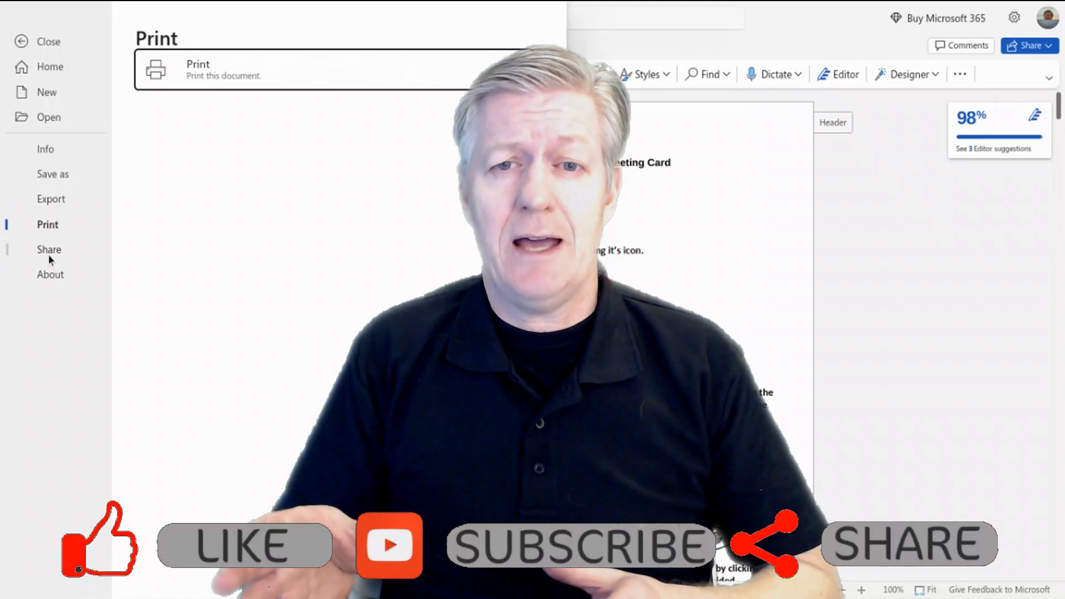
{"action": "left_click", "coordinate": [49, 250]}
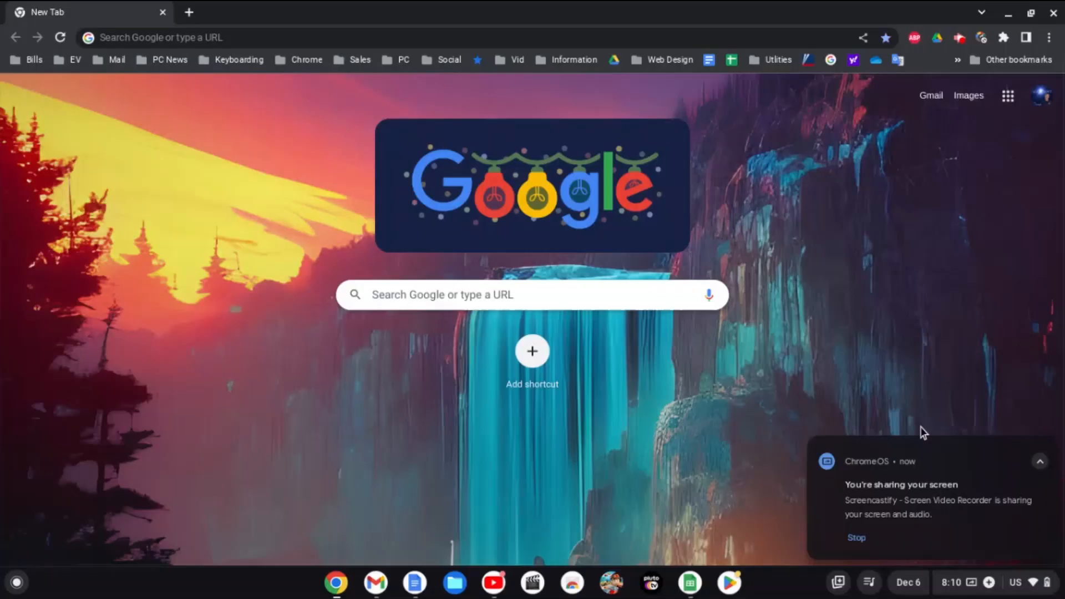
{"action": "left_click", "coordinate": [1038, 461]}
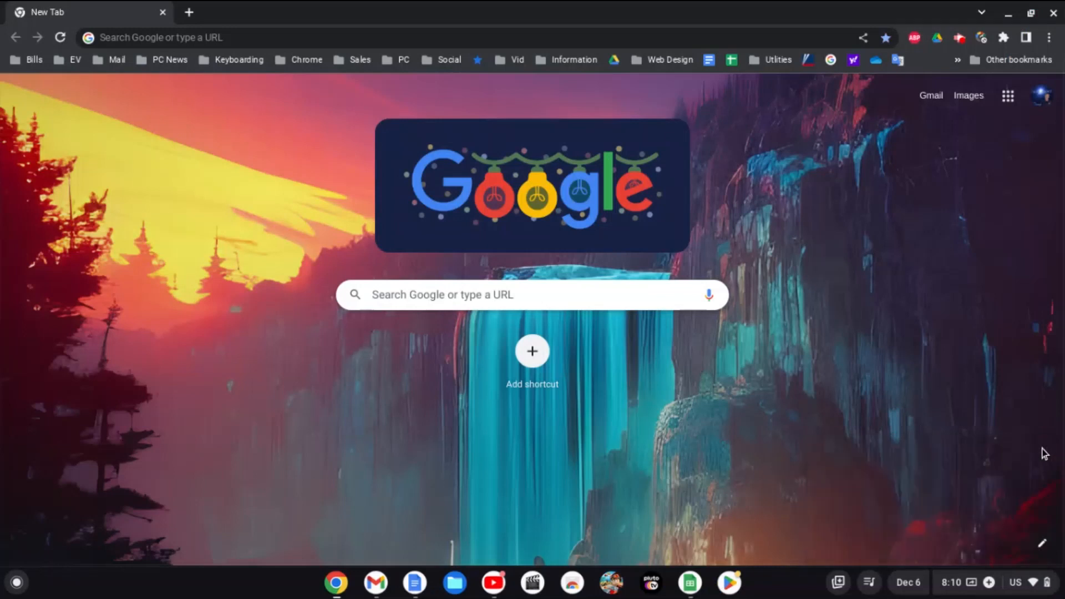
{"action": "mouse_move", "coordinate": [253, 38]}
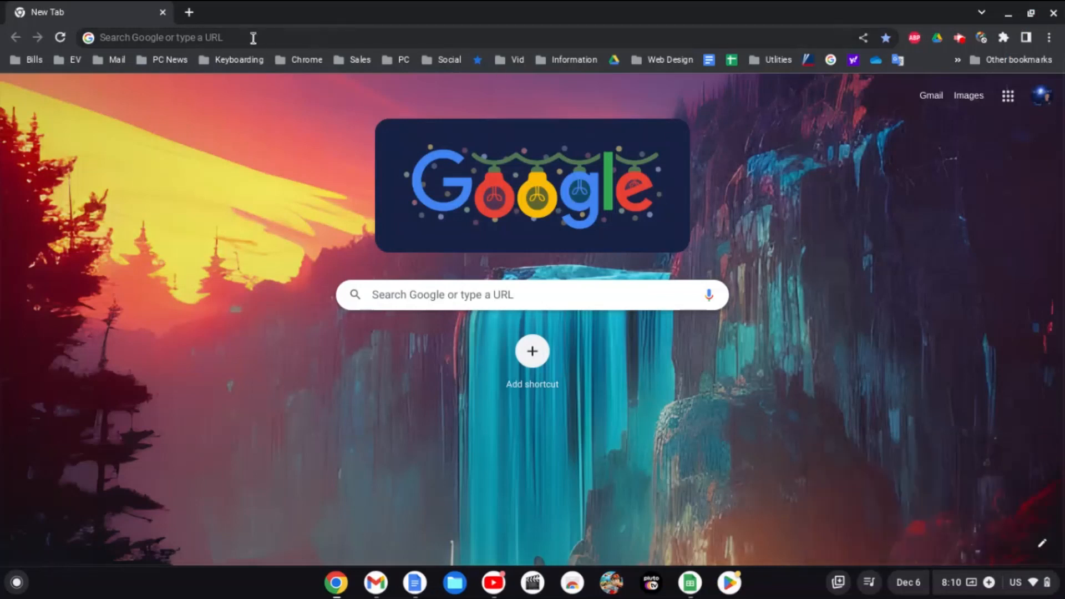
{"action": "left_click", "coordinate": [163, 38]}
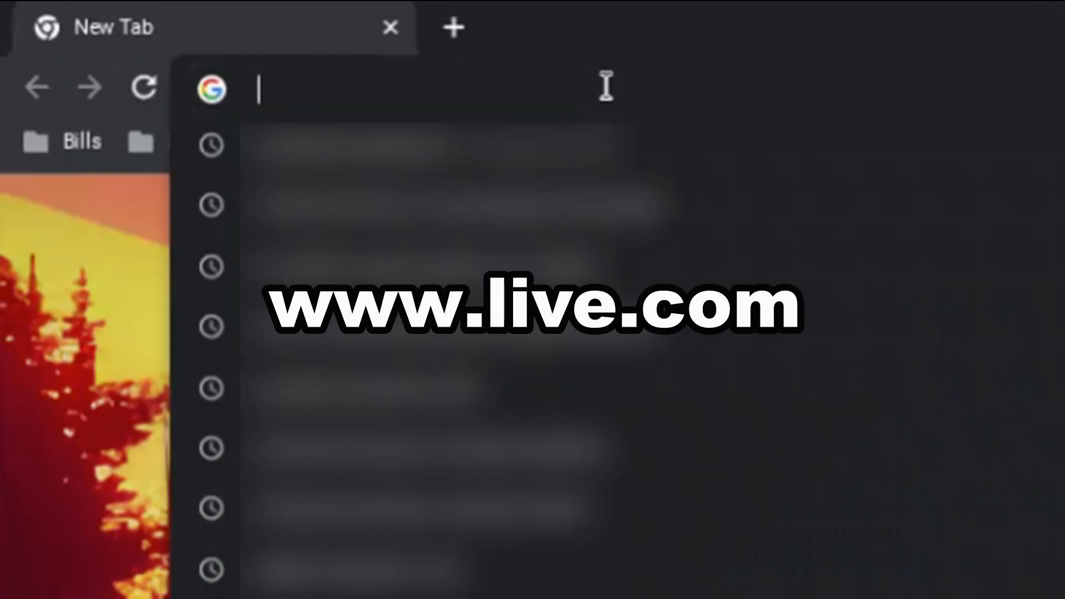
{"action": "type", "text": "www.live"}
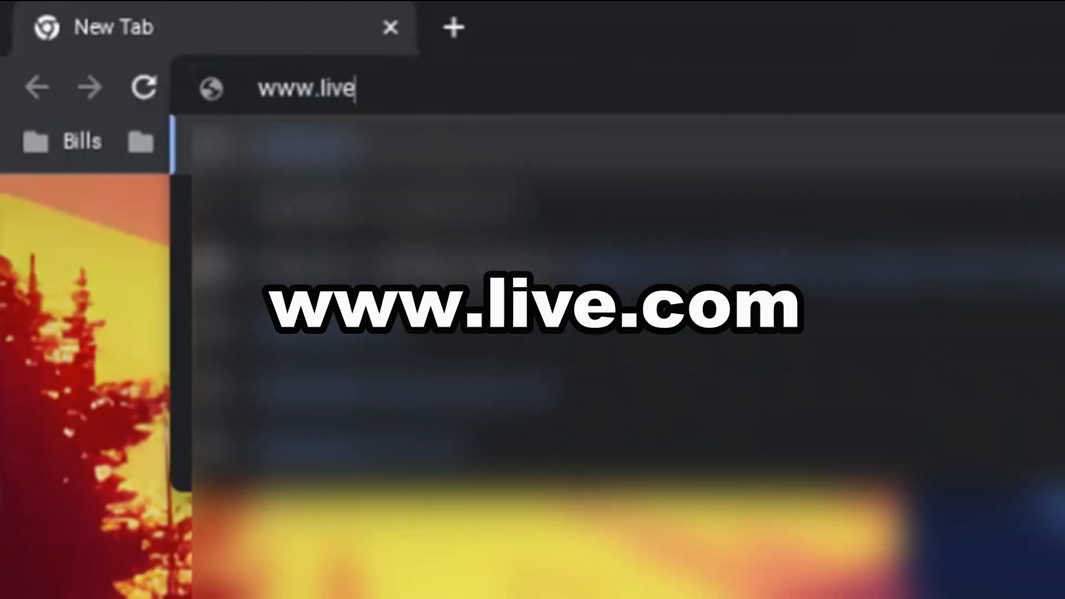
{"action": "type", "text": ".com"}
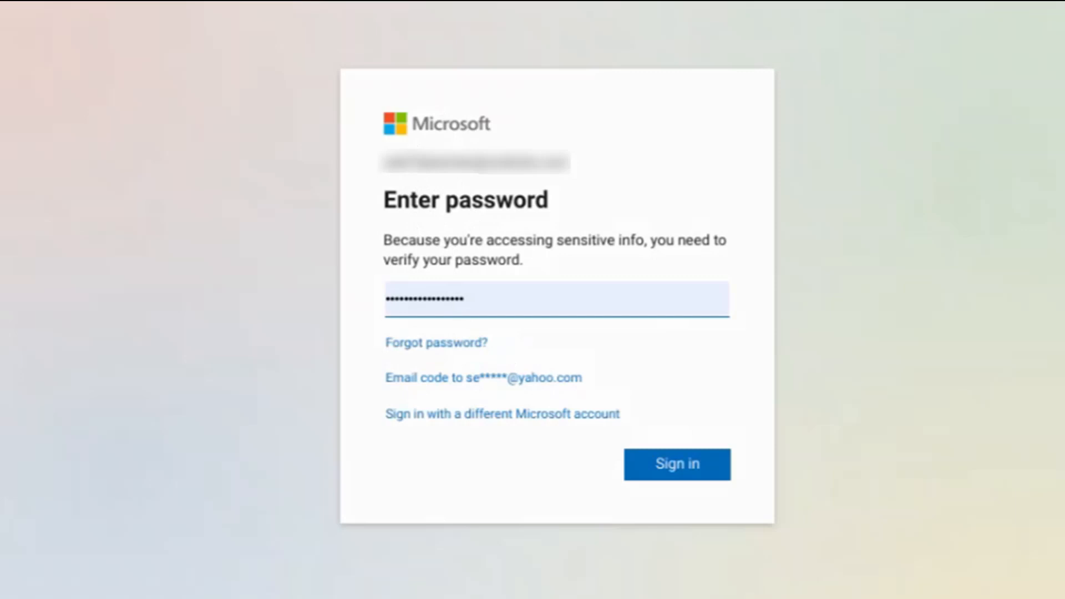
{"action": "mouse_move", "coordinate": [495, 145]}
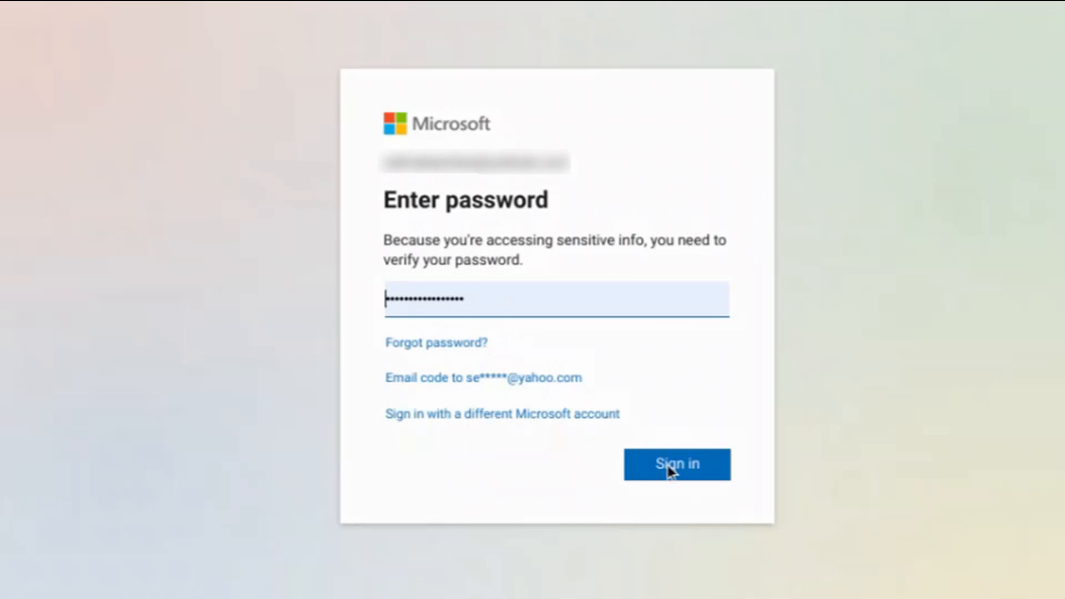
Sign in to the Microsoft account with the entered password
{"action": "left_click", "coordinate": [676, 466]}
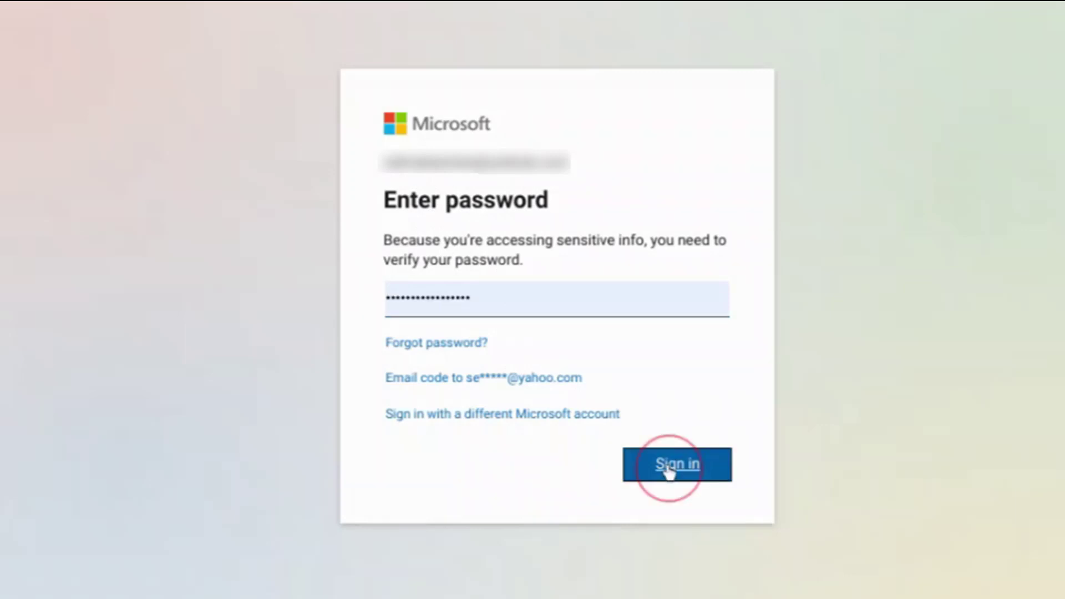
{"action": "left_click", "coordinate": [676, 465]}
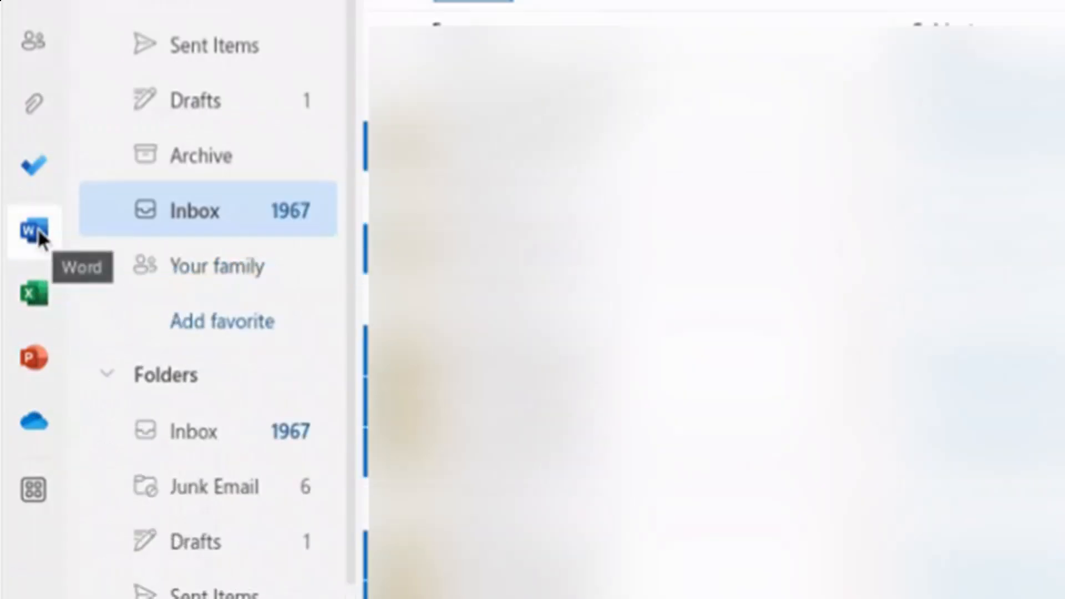
{"action": "mouse_move", "coordinate": [32, 359]}
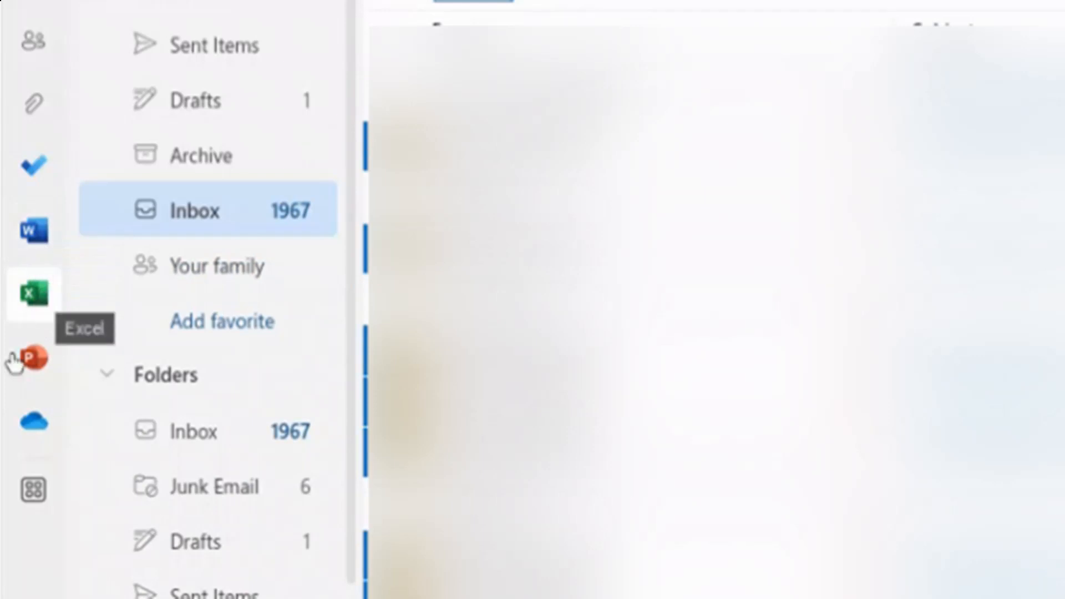
{"action": "mouse_move", "coordinate": [32, 422]}
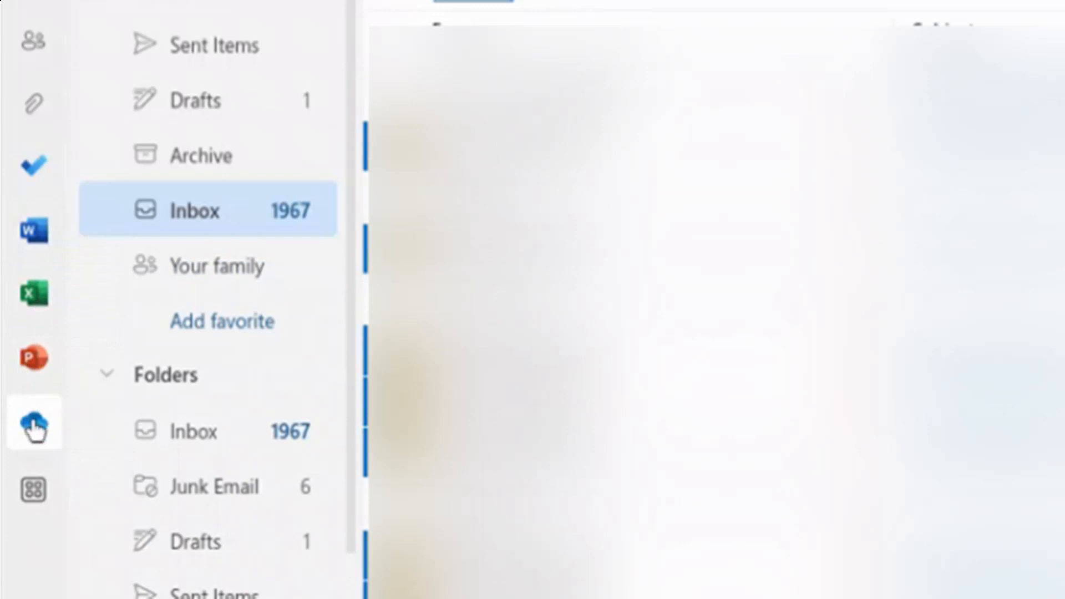
{"action": "mouse_move", "coordinate": [14, 201]}
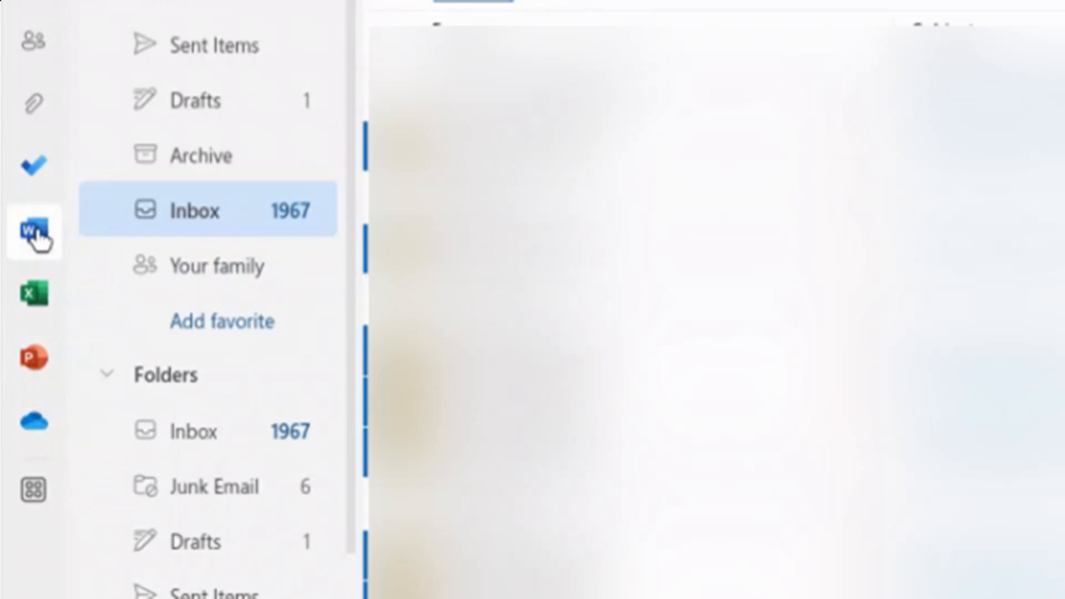
Launch Word for the web from the Outlook app bar
{"action": "left_click", "coordinate": [32, 233]}
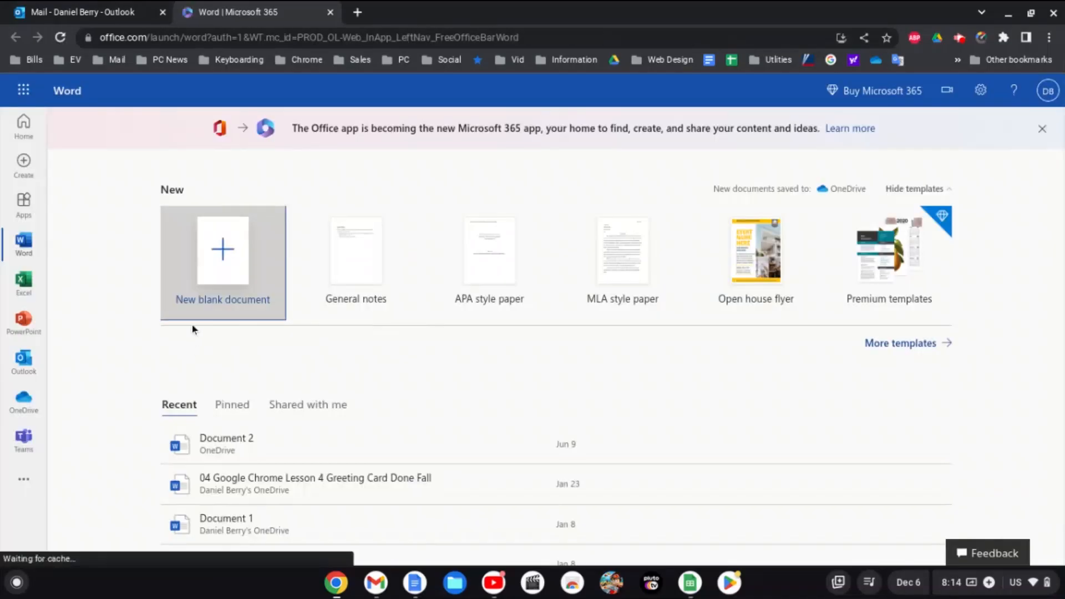
{"action": "mouse_move", "coordinate": [247, 441]}
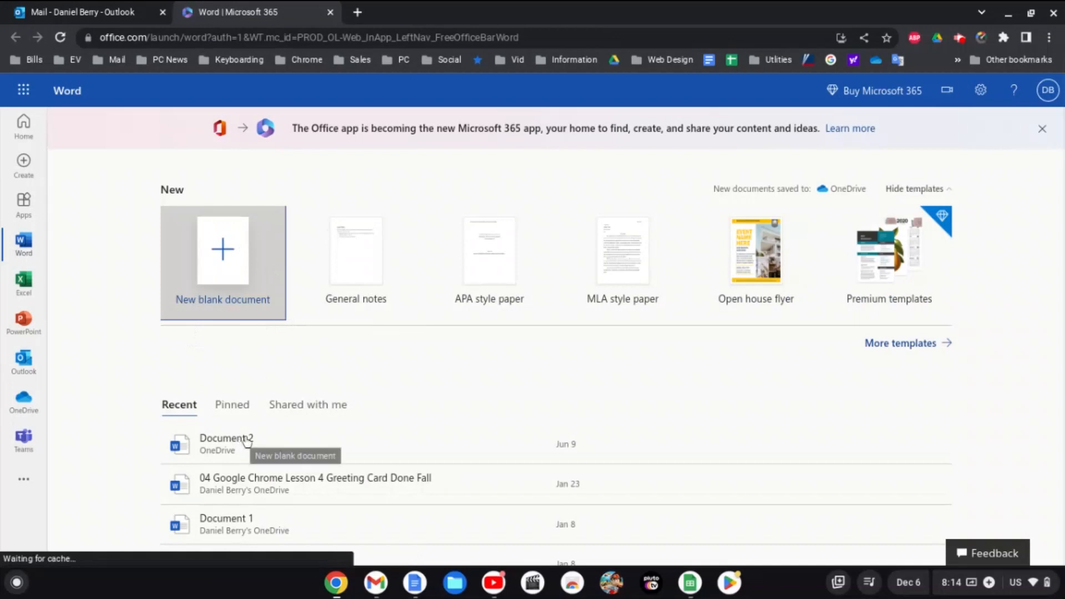
Scroll the Recent list to reach the 04 Google Chrome Lesson 4 Greeting Card Done Fall document
{"action": "scroll", "scroll_direction": "down", "scroll_amount": 3}
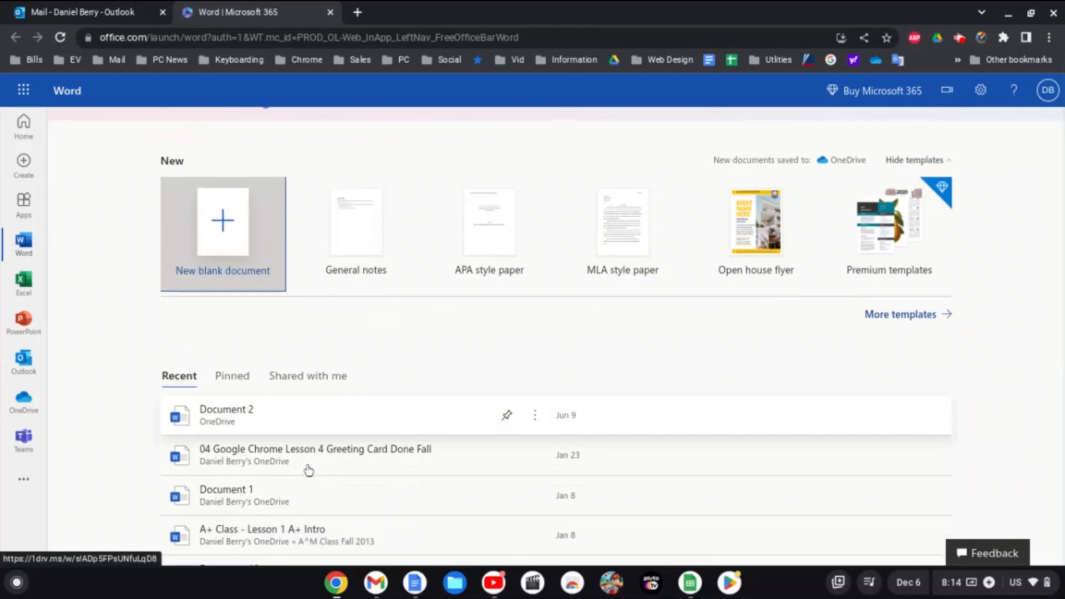
{"action": "scroll", "scroll_direction": "down", "scroll_amount": 3}
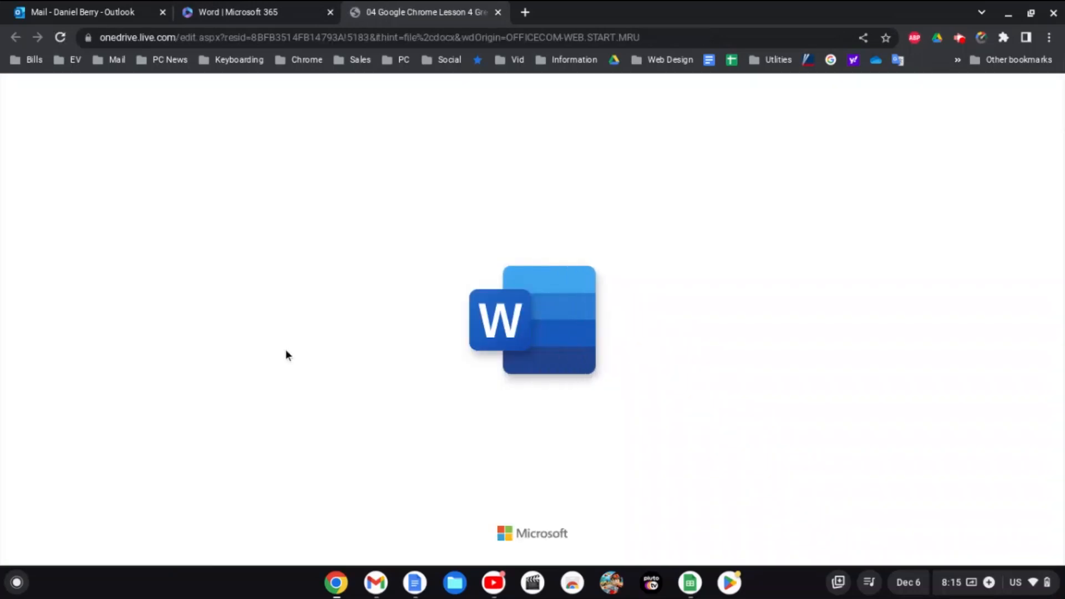
{"action": "mouse_move", "coordinate": [670, 389]}
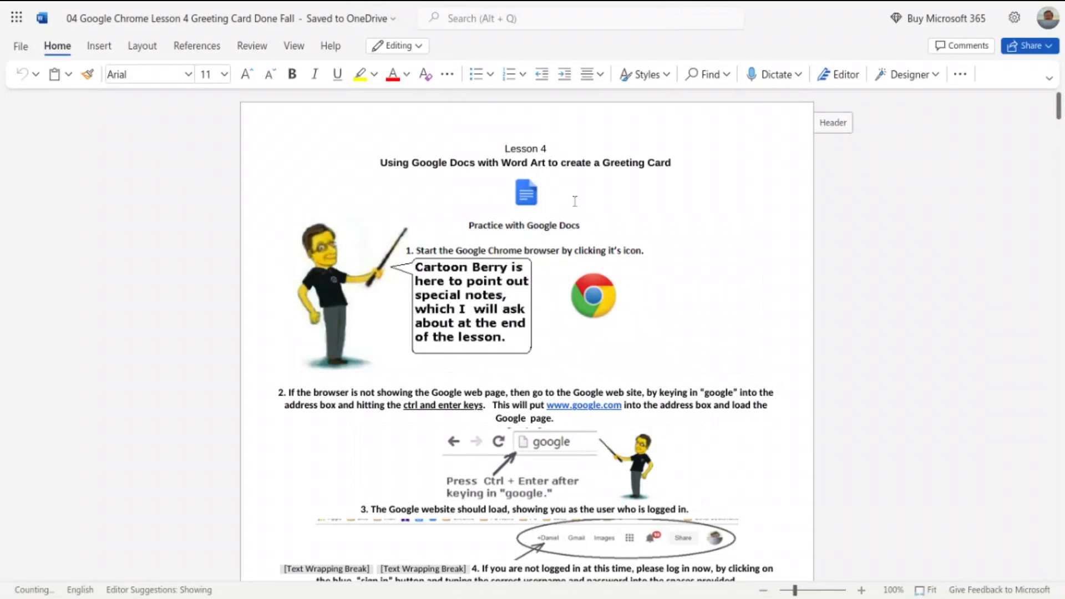
Scroll through the first pages of the Lesson 4 greeting card instructions and return to the top
{"action": "scroll", "scroll_direction": "down", "scroll_amount": 3}
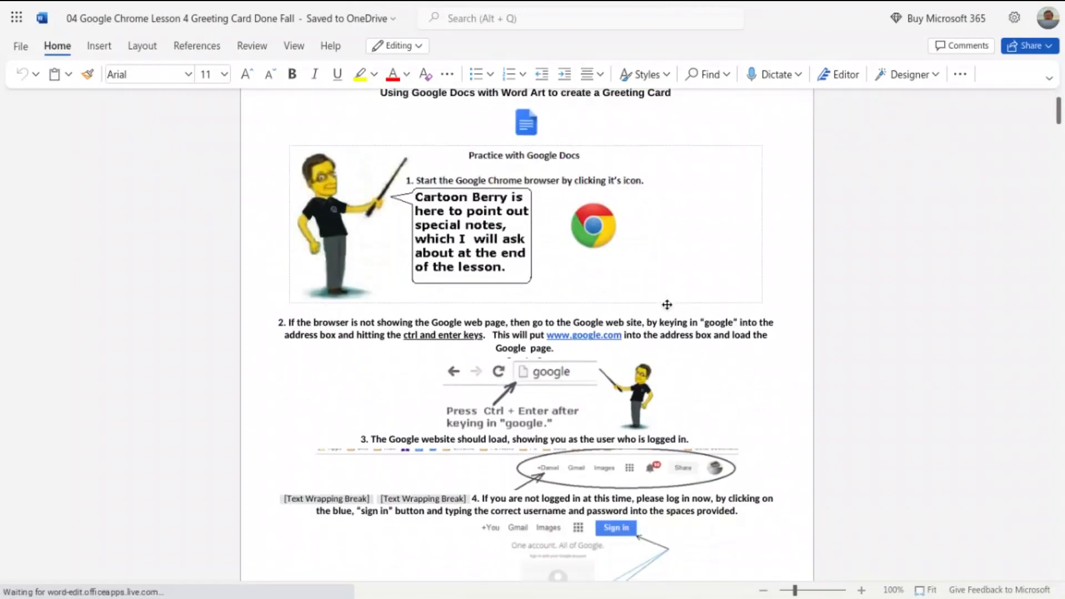
{"action": "scroll", "scroll_direction": "down", "scroll_amount": 3}
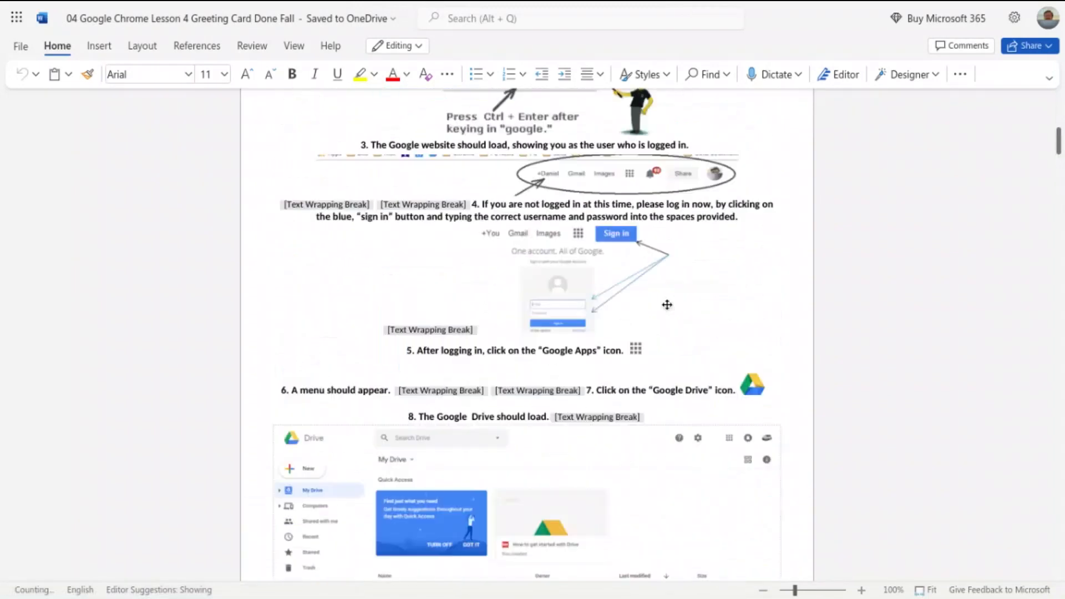
{"action": "scroll", "scroll_direction": "down", "scroll_amount": 3}
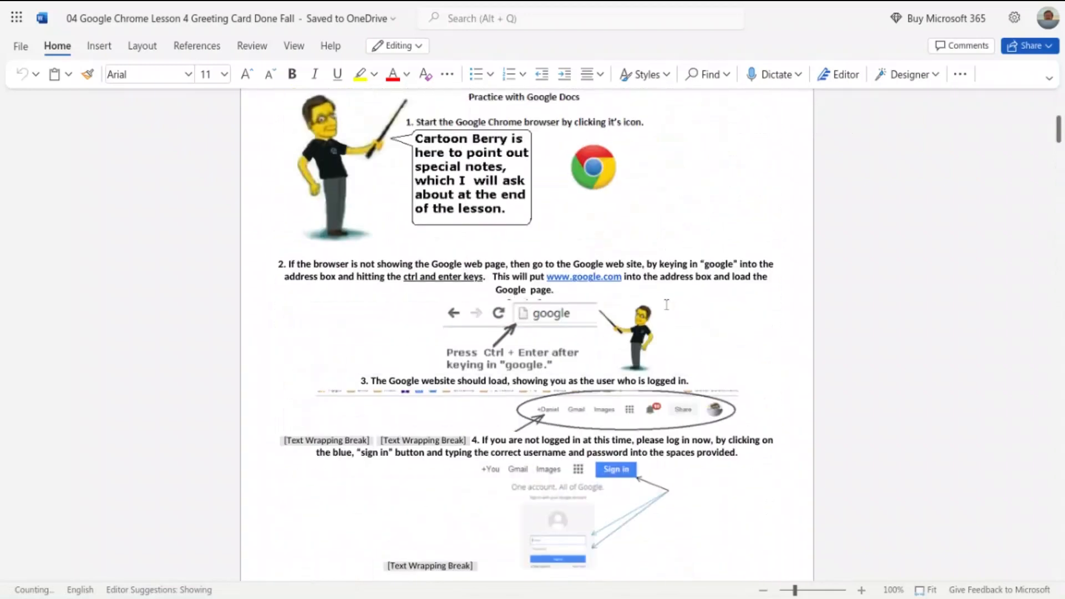
{"action": "scroll", "scroll_direction": "up", "scroll_amount": 3}
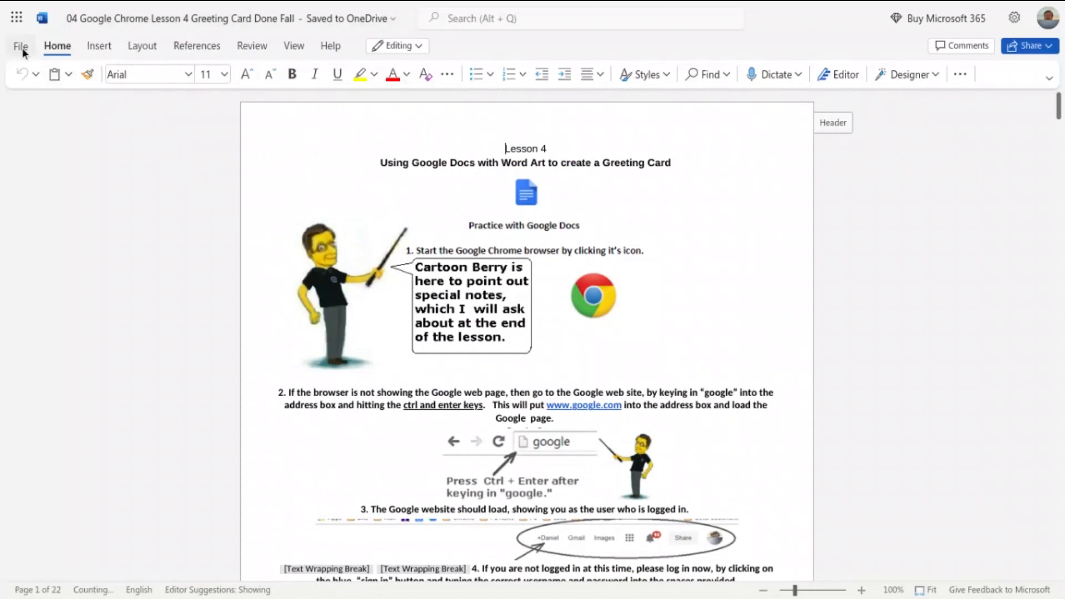
Review the File pages for recent files, document info and Save as with Rename and Download
{"action": "left_click", "coordinate": [20, 45]}
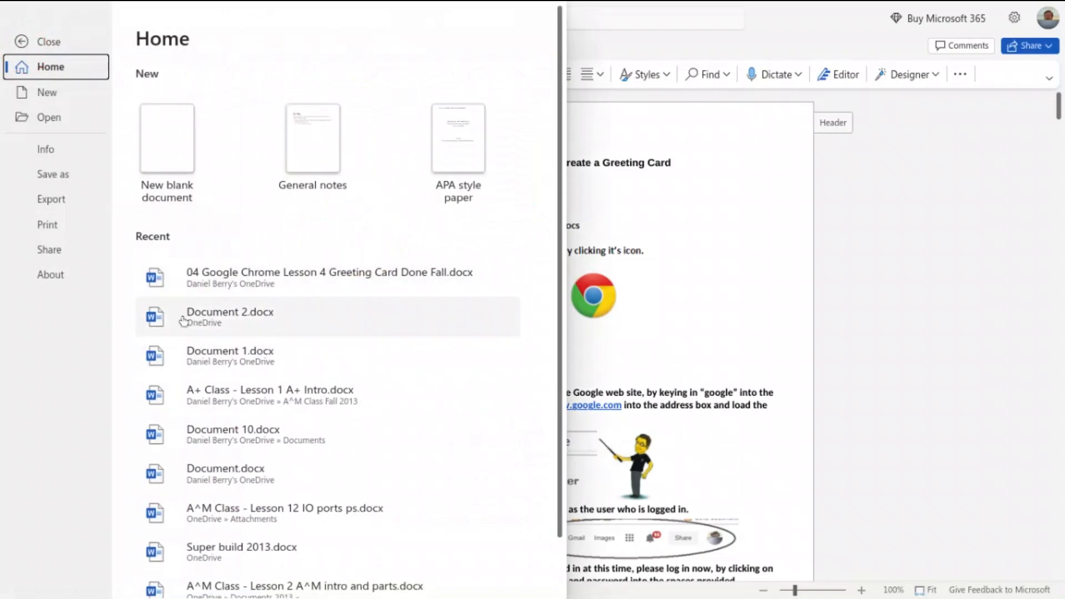
{"action": "mouse_move", "coordinate": [313, 150]}
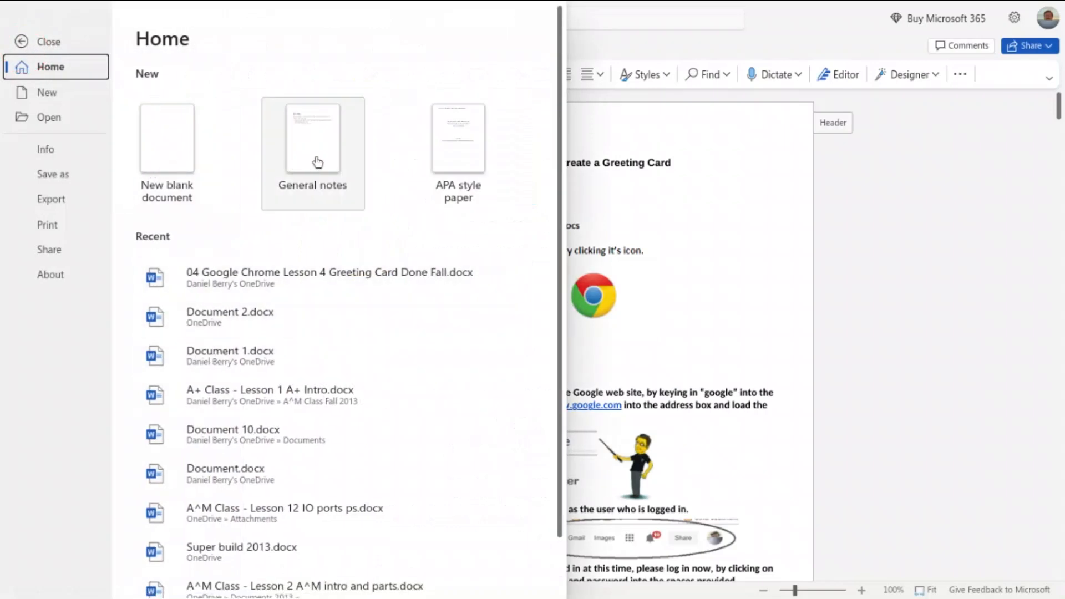
{"action": "mouse_move", "coordinate": [41, 108]}
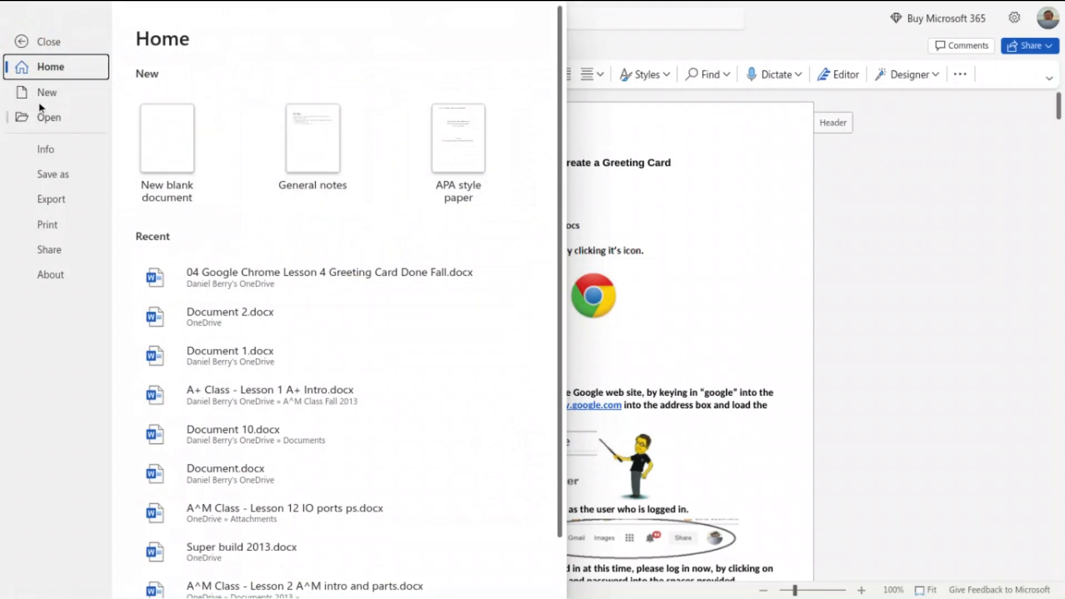
{"action": "mouse_move", "coordinate": [40, 128]}
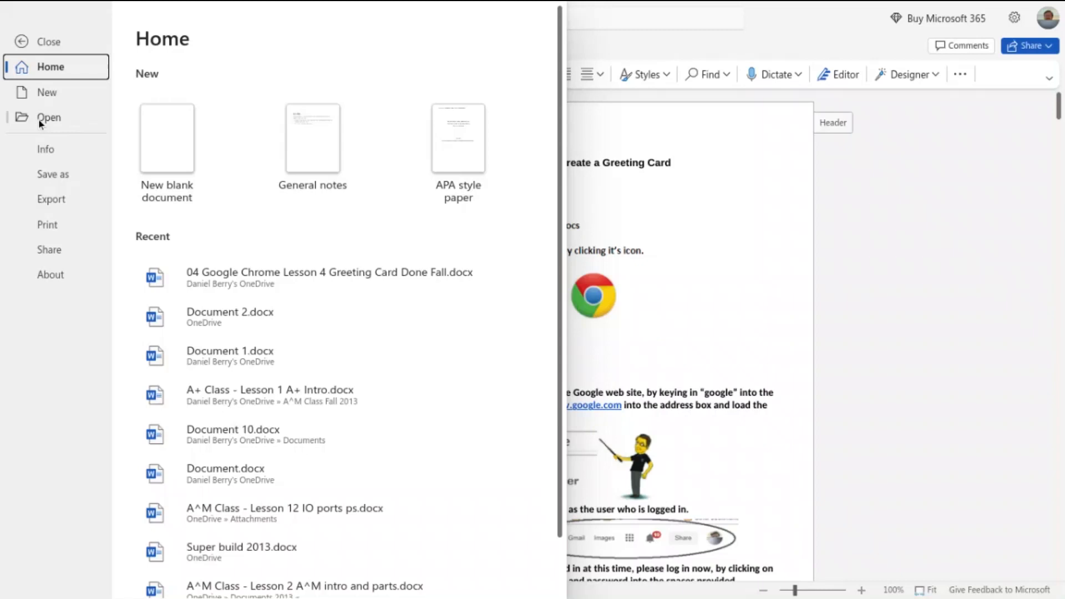
{"action": "left_click", "coordinate": [48, 117]}
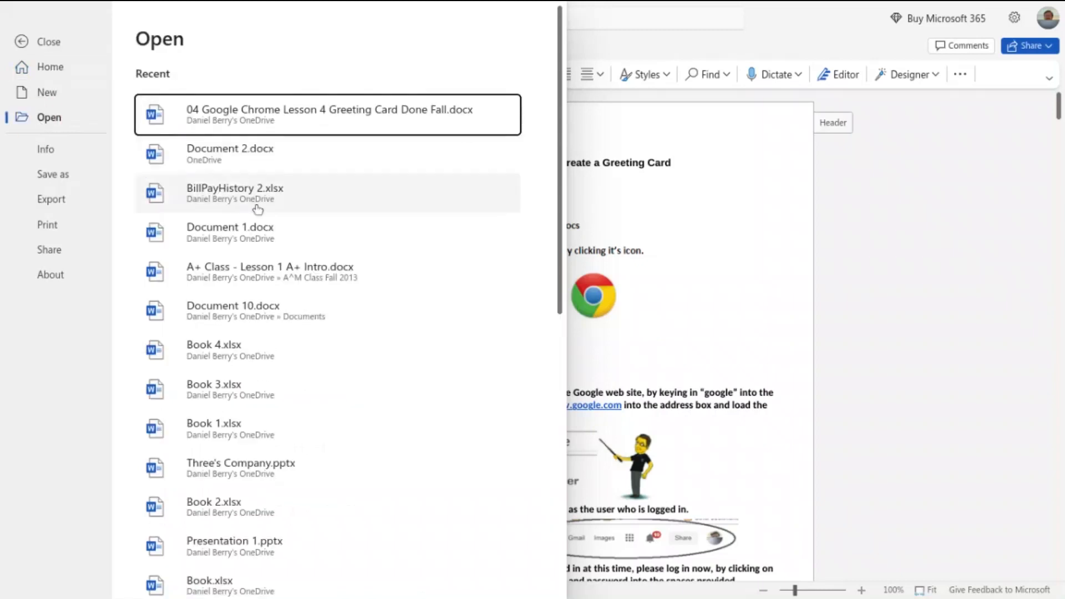
{"action": "mouse_move", "coordinate": [196, 204]}
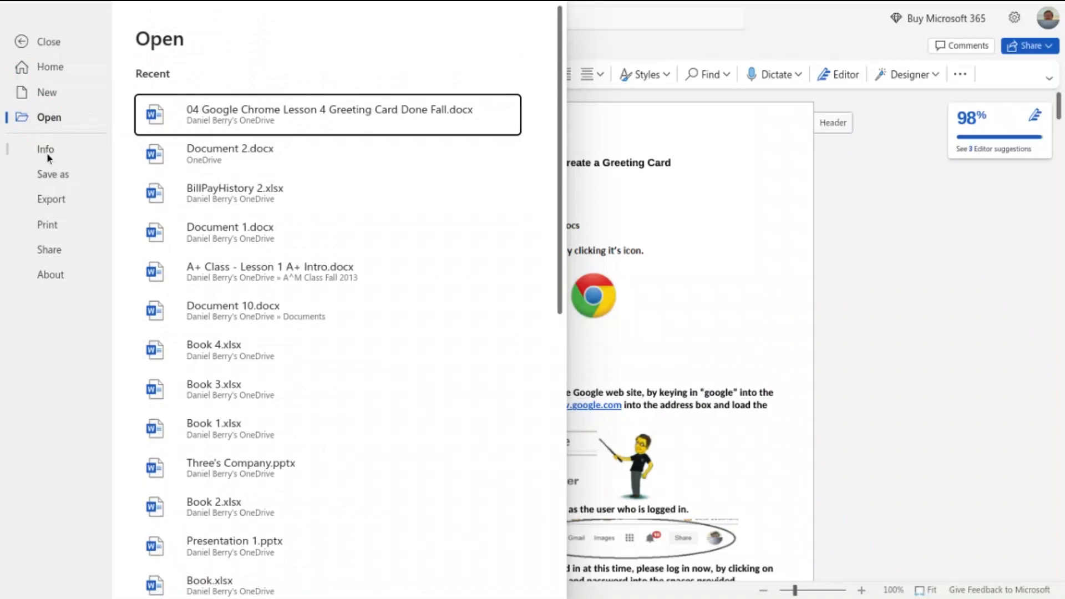
{"action": "left_click", "coordinate": [45, 149]}
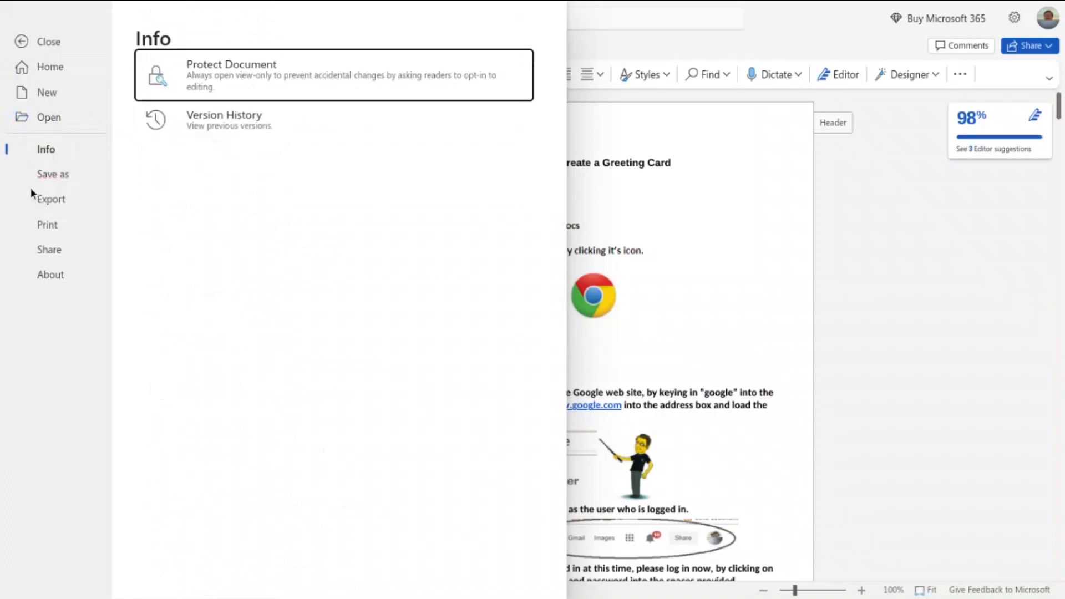
{"action": "left_click", "coordinate": [52, 174]}
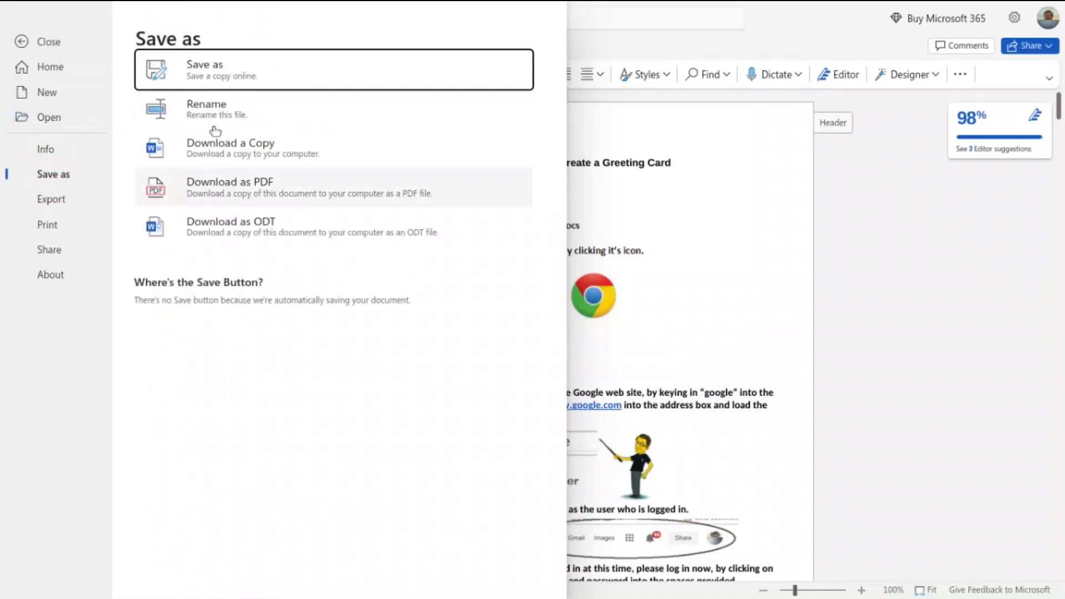
{"action": "mouse_move", "coordinate": [253, 148]}
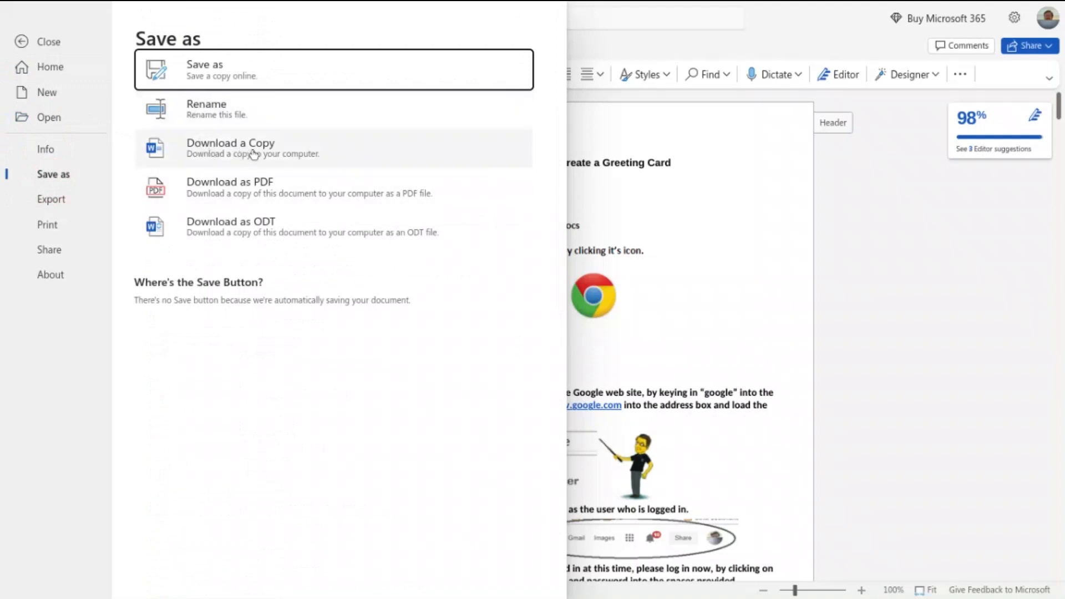
{"action": "mouse_move", "coordinate": [207, 153]}
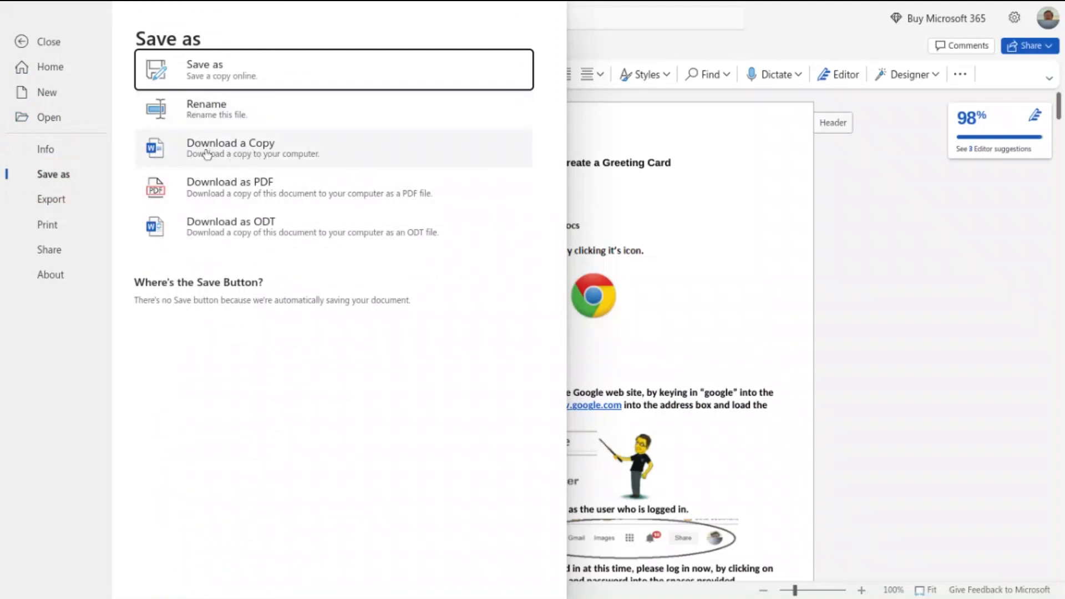
{"action": "mouse_move", "coordinate": [170, 196]}
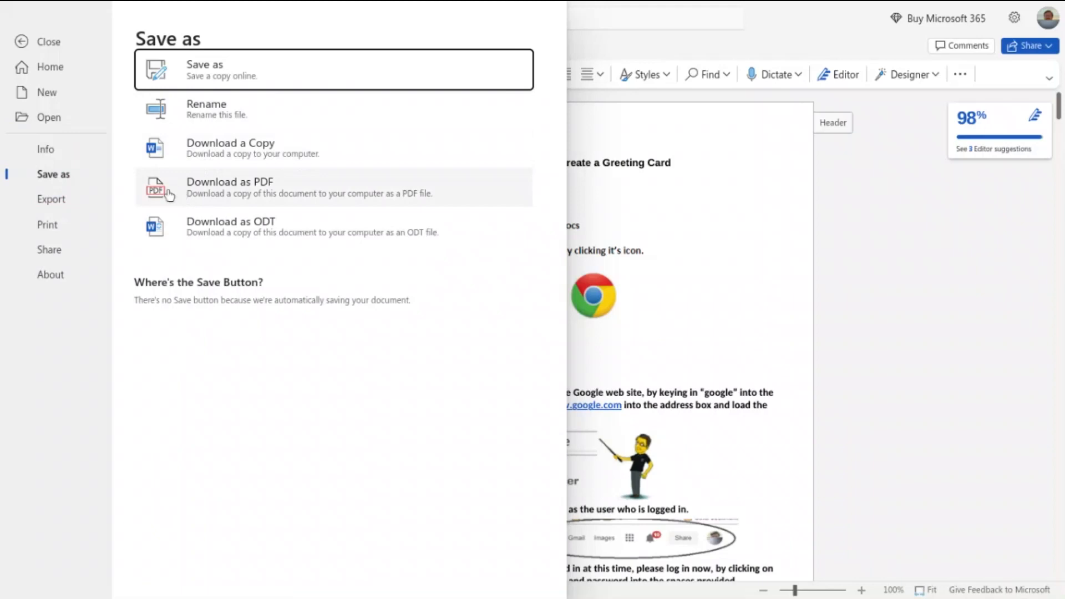
{"action": "mouse_move", "coordinate": [267, 193]}
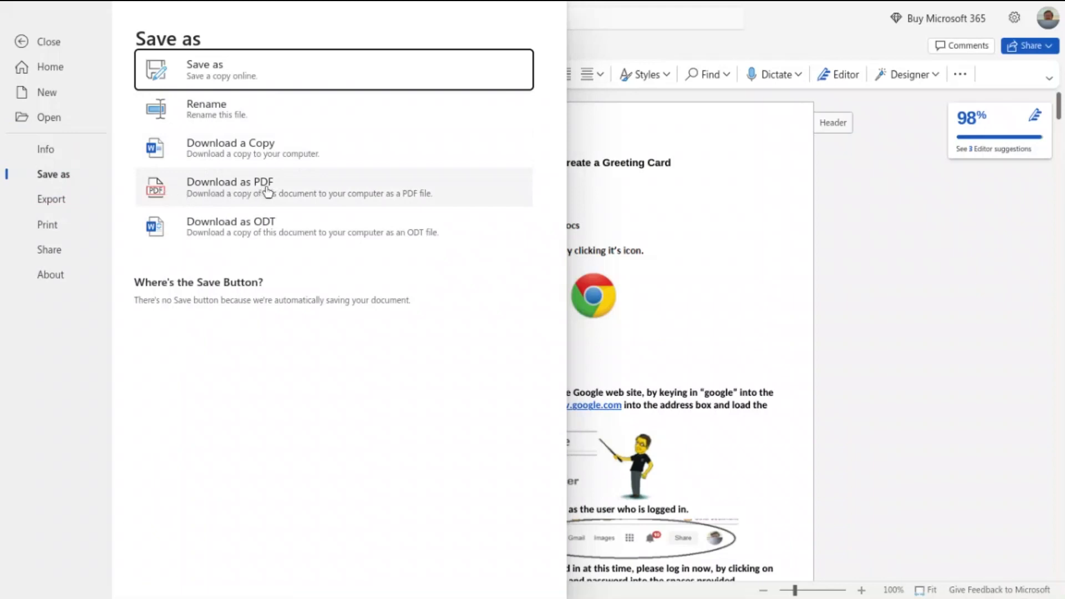
{"action": "mouse_move", "coordinate": [231, 148]}
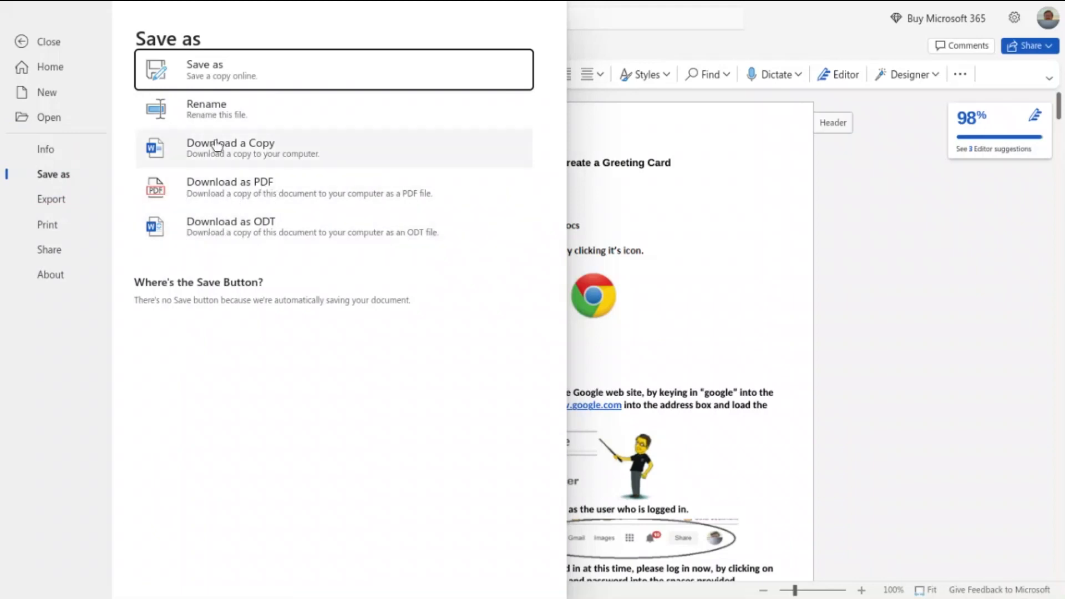
{"action": "mouse_move", "coordinate": [197, 110]}
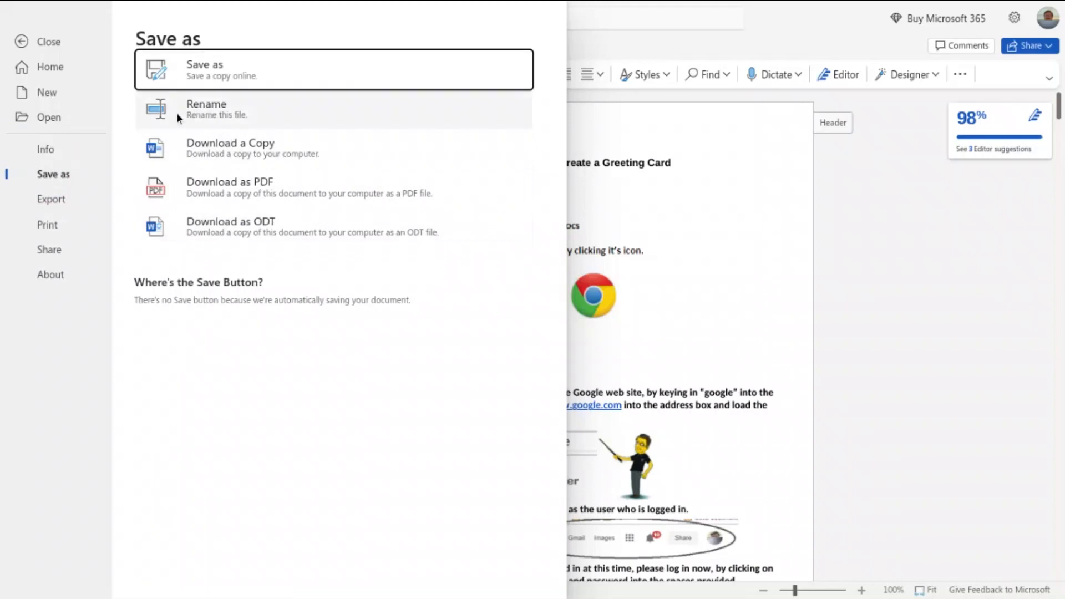
{"action": "mouse_move", "coordinate": [48, 205]}
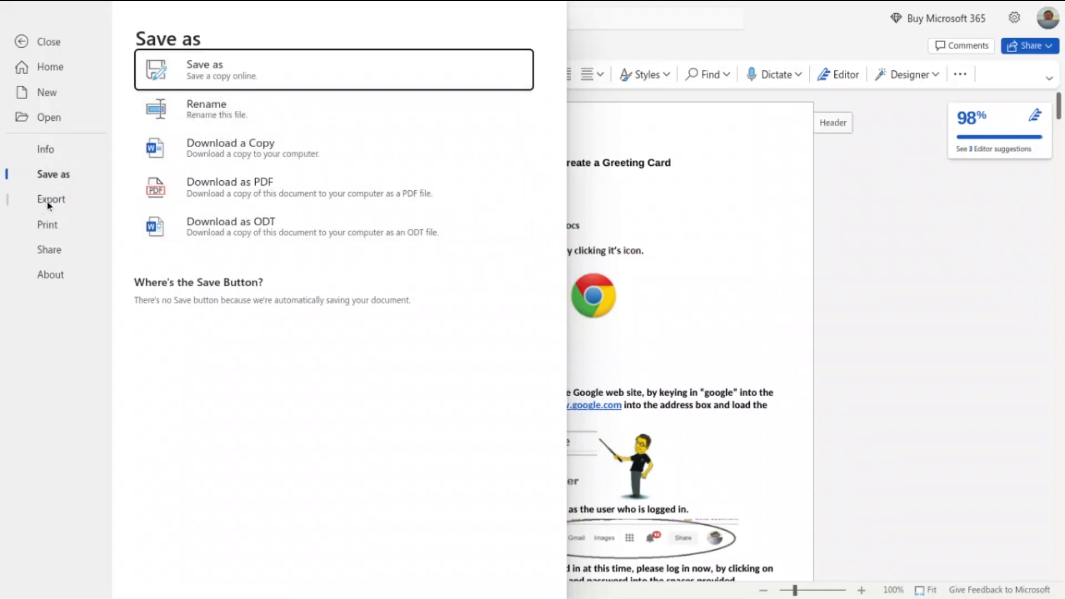
Review Export, Print, Share and About version details, then return to editing the document
{"action": "left_click", "coordinate": [51, 198]}
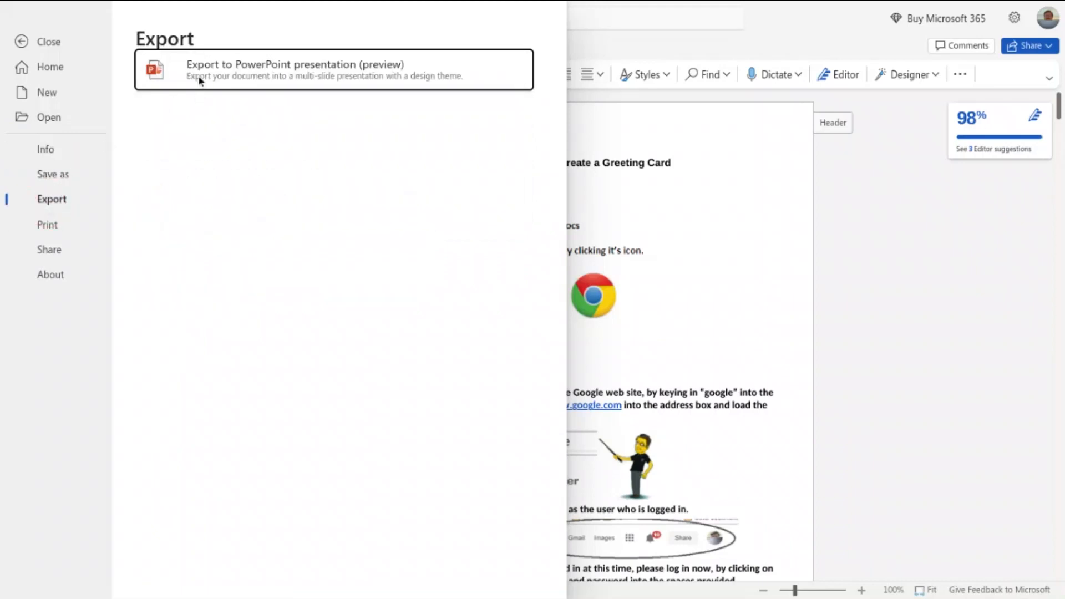
{"action": "mouse_move", "coordinate": [315, 219]}
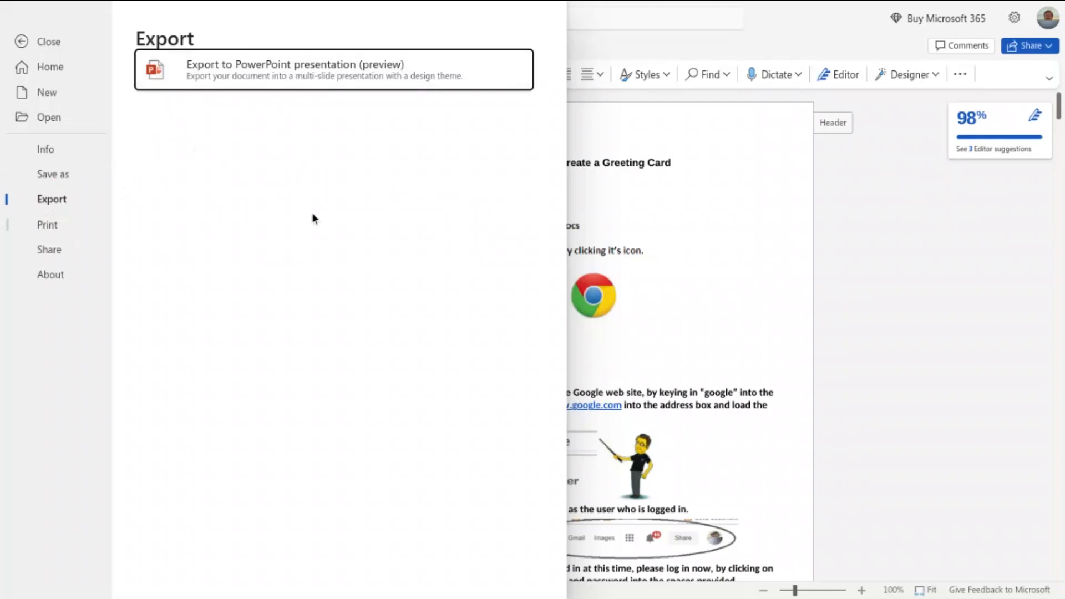
{"action": "left_click", "coordinate": [47, 224]}
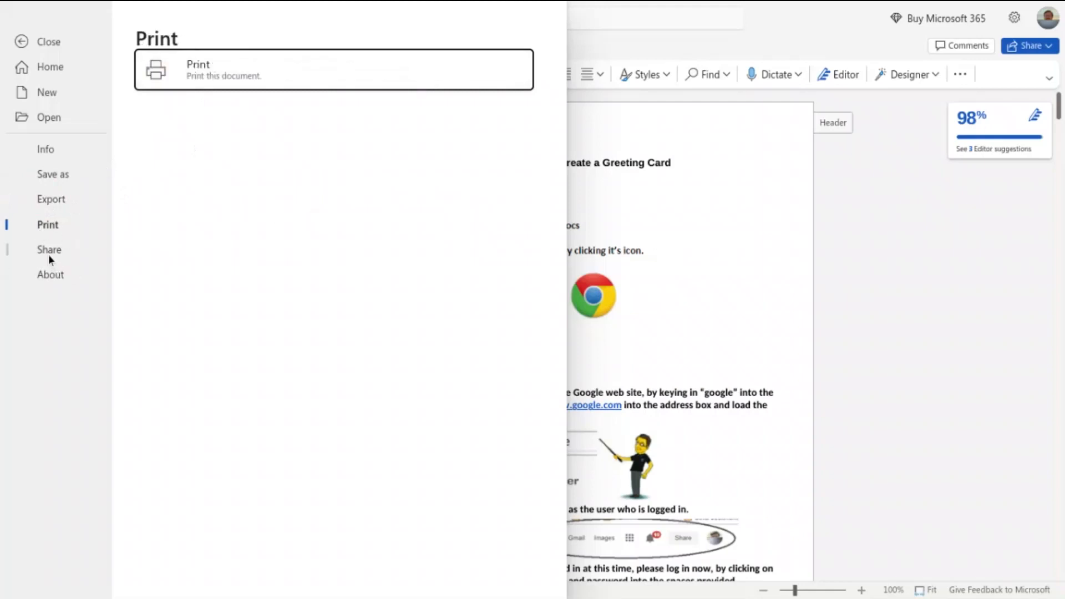
{"action": "left_click", "coordinate": [48, 250]}
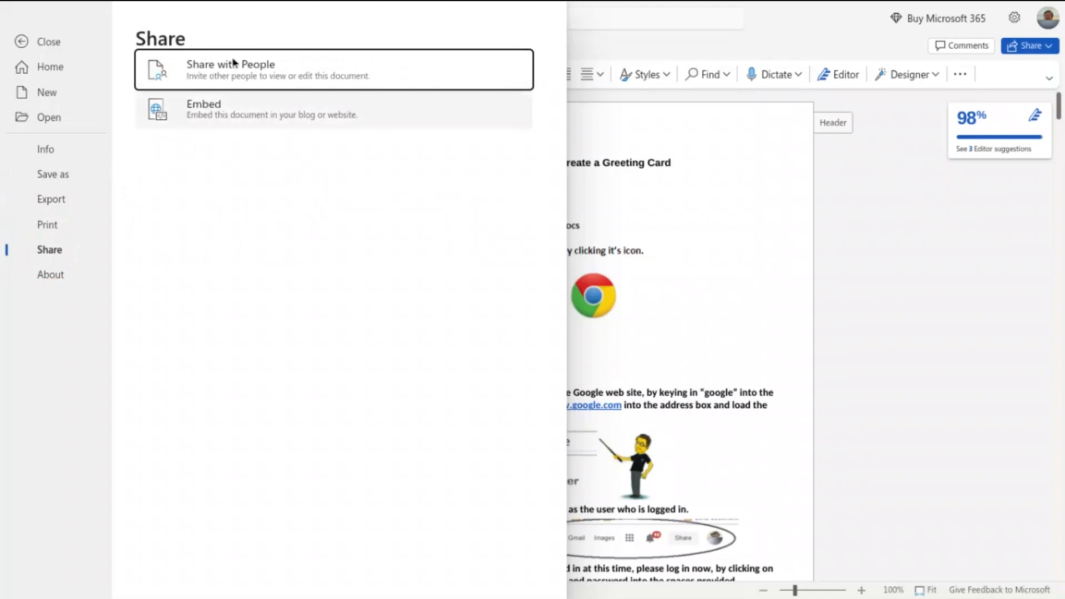
{"action": "mouse_move", "coordinate": [168, 192]}
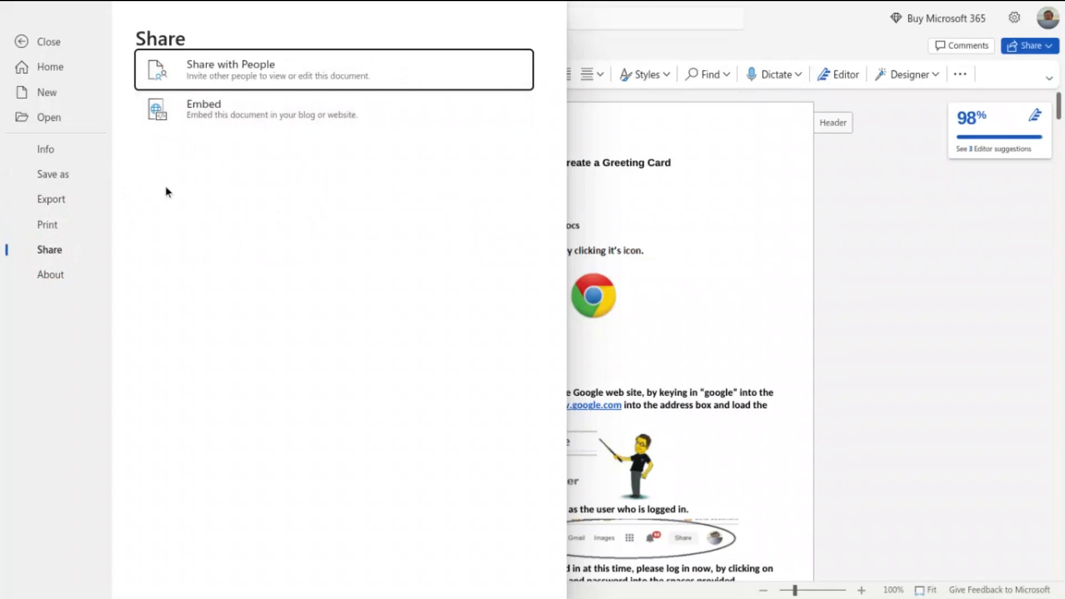
{"action": "mouse_move", "coordinate": [102, 276]}
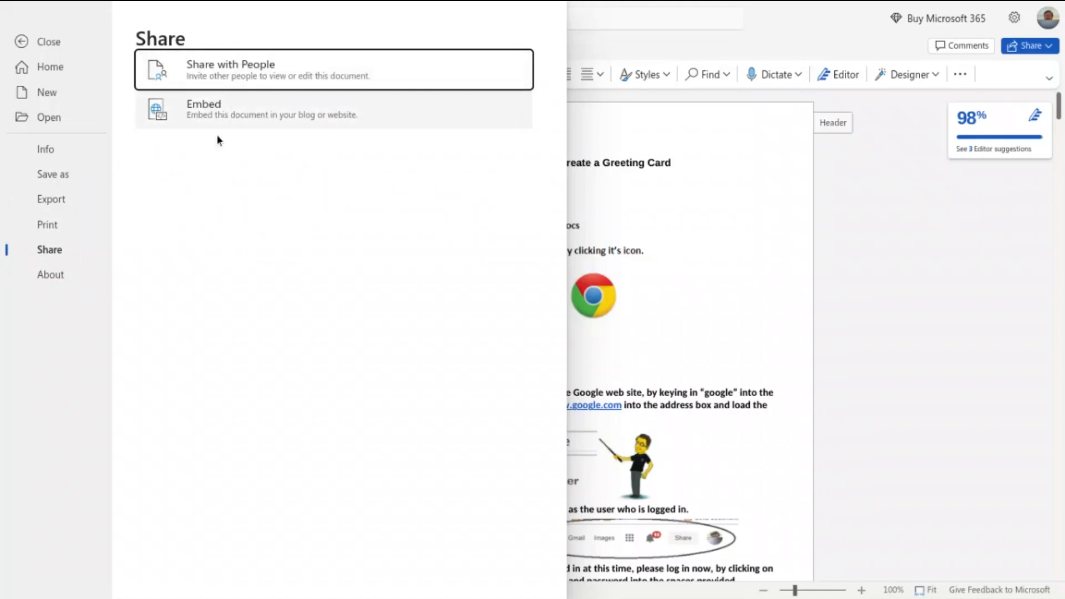
{"action": "left_click", "coordinate": [50, 274]}
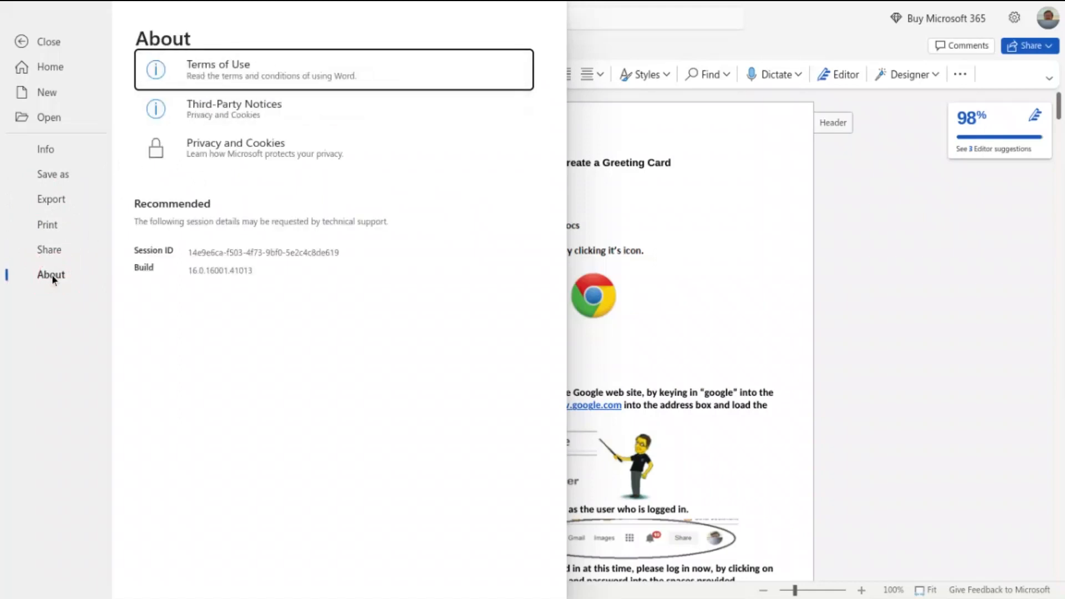
{"action": "mouse_move", "coordinate": [286, 187]}
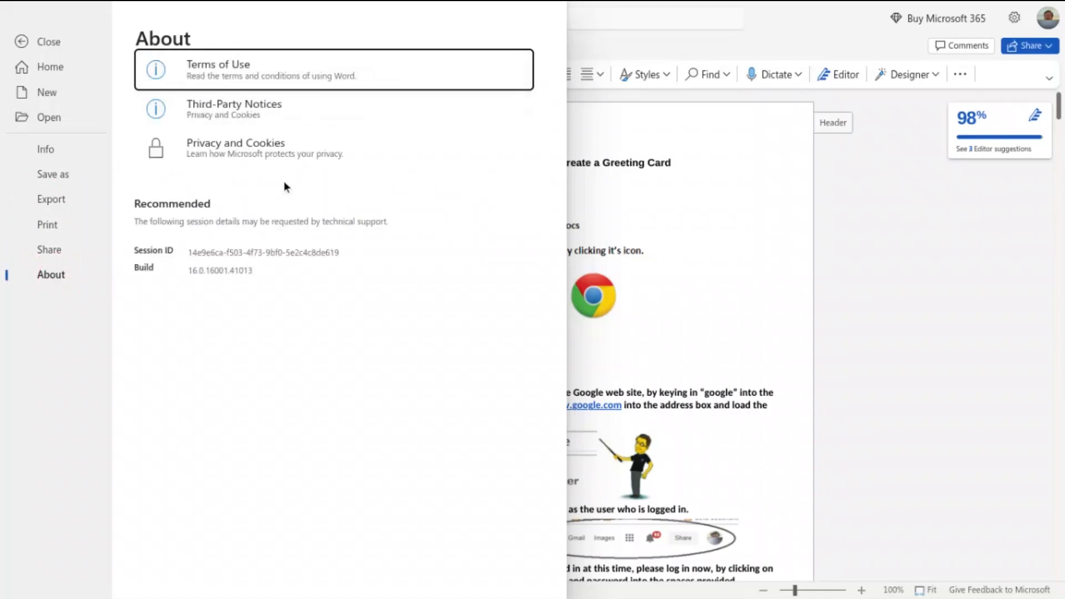
{"action": "mouse_move", "coordinate": [190, 288]}
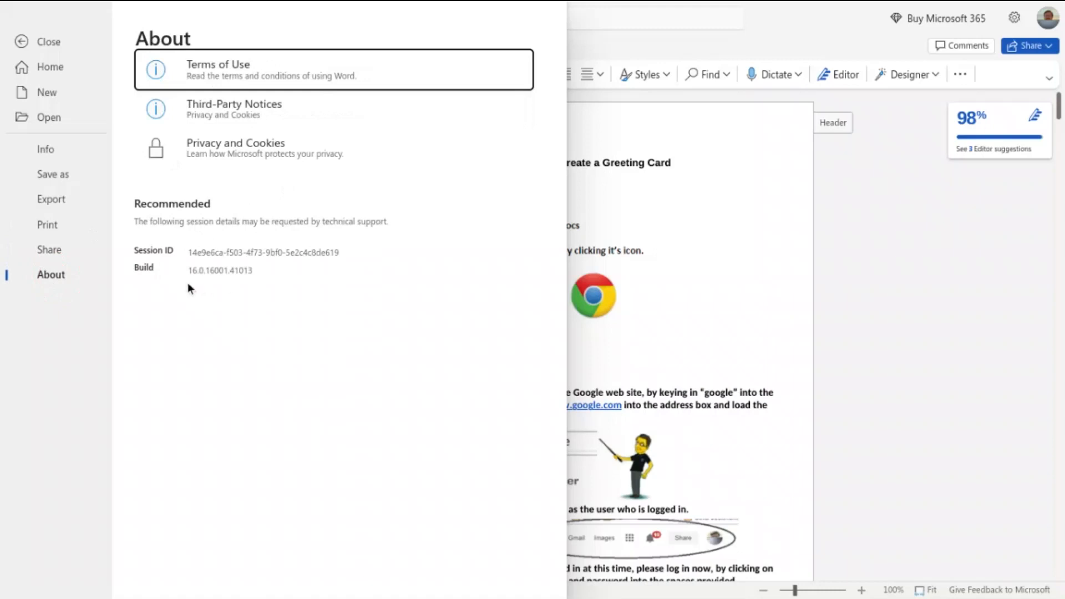
{"action": "mouse_move", "coordinate": [228, 205]}
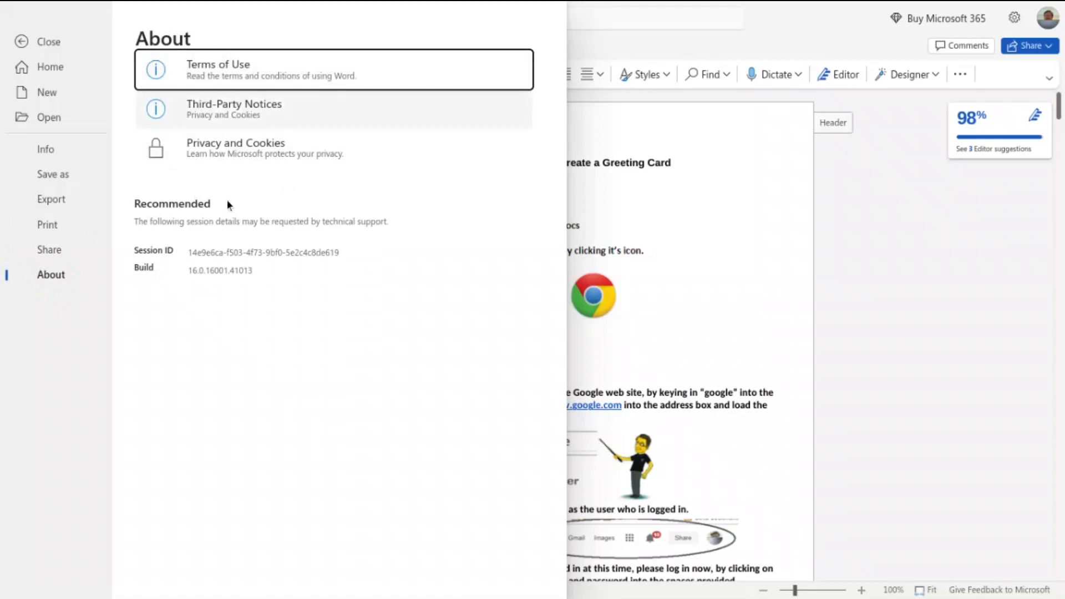
{"action": "mouse_move", "coordinate": [46, 41]}
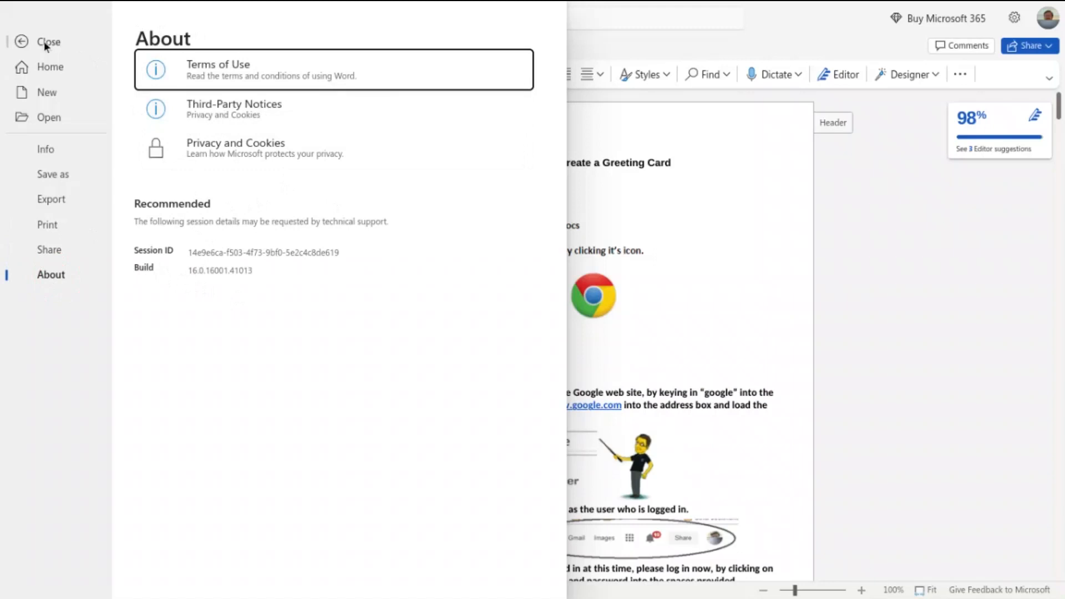
{"action": "mouse_move", "coordinate": [652, 150]}
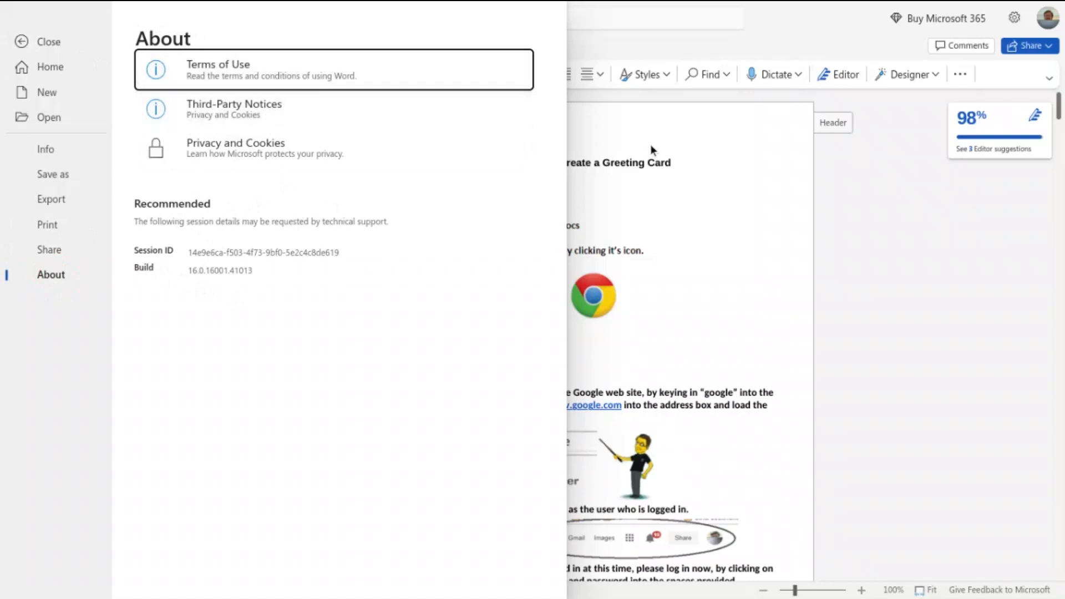
{"action": "left_click", "coordinate": [22, 42]}
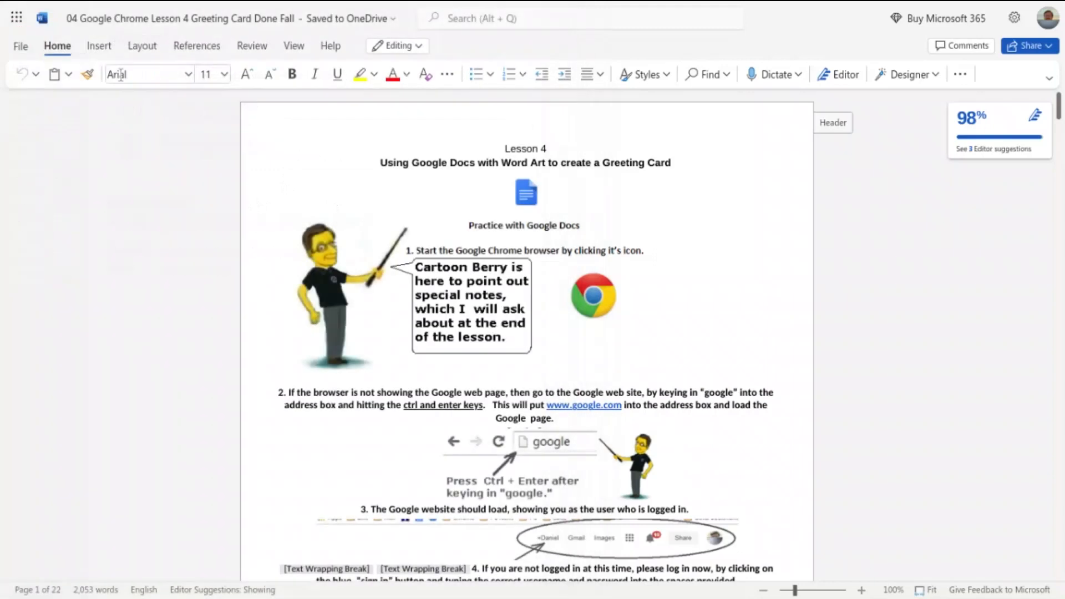
{"action": "mouse_move", "coordinate": [158, 81]}
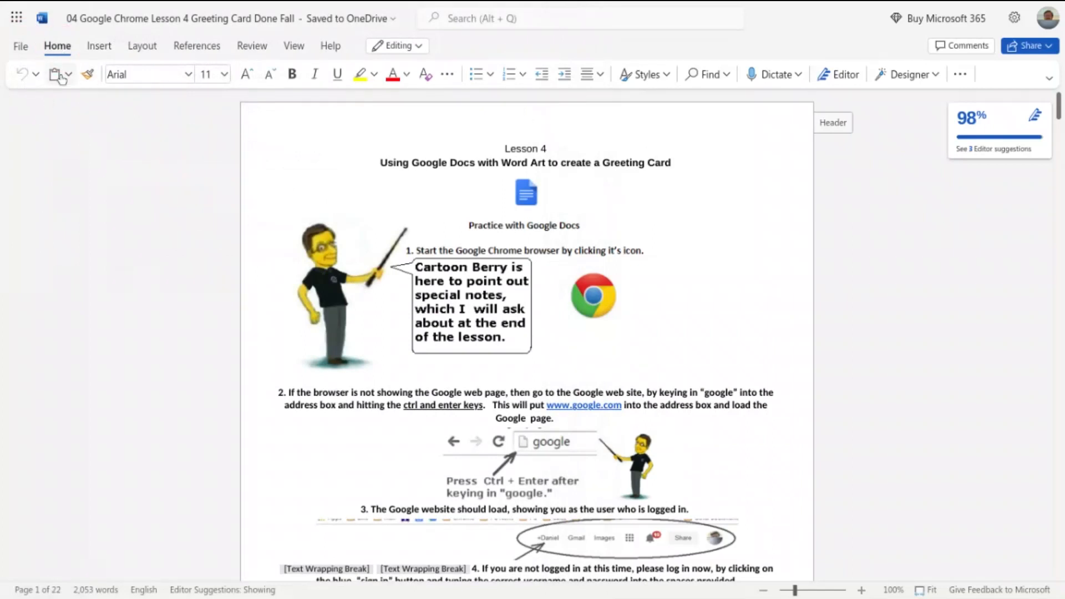
{"action": "mouse_move", "coordinate": [58, 74]}
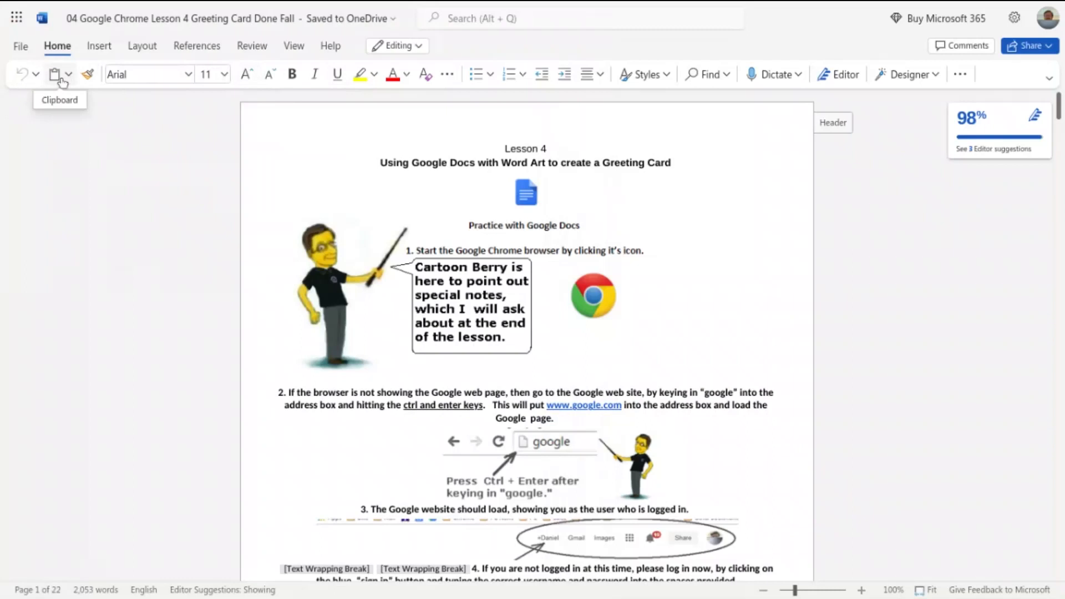
{"action": "mouse_move", "coordinate": [337, 74]}
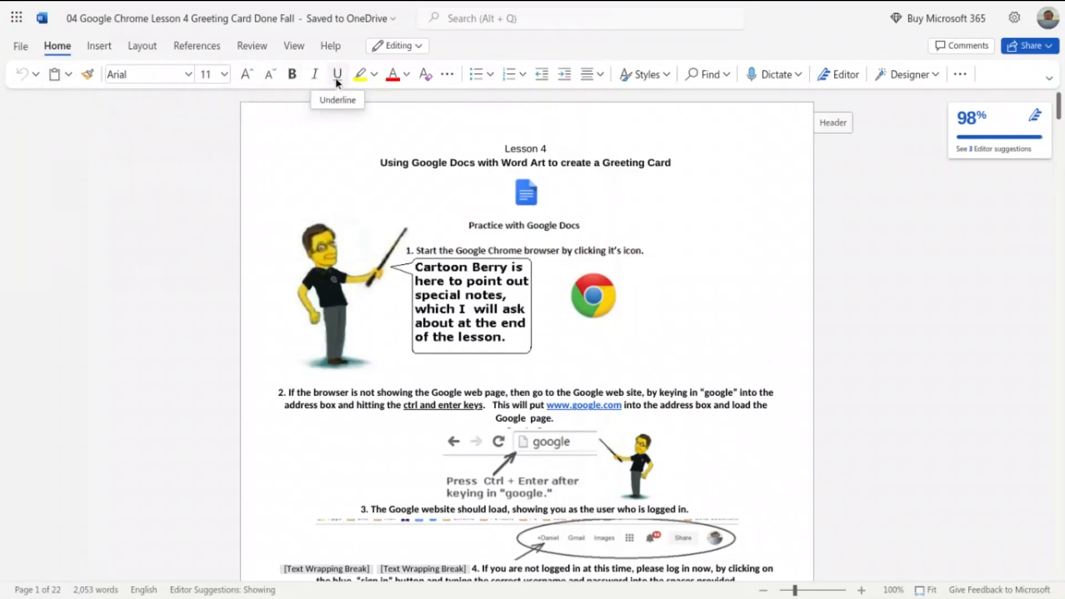
{"action": "mouse_move", "coordinate": [147, 74]}
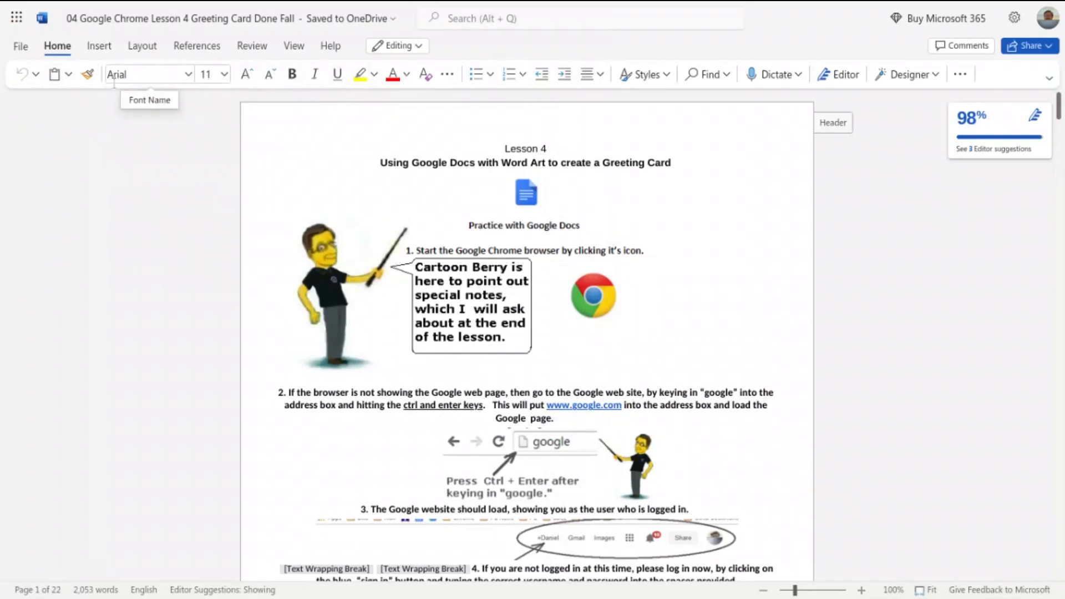
{"action": "mouse_move", "coordinate": [247, 75]}
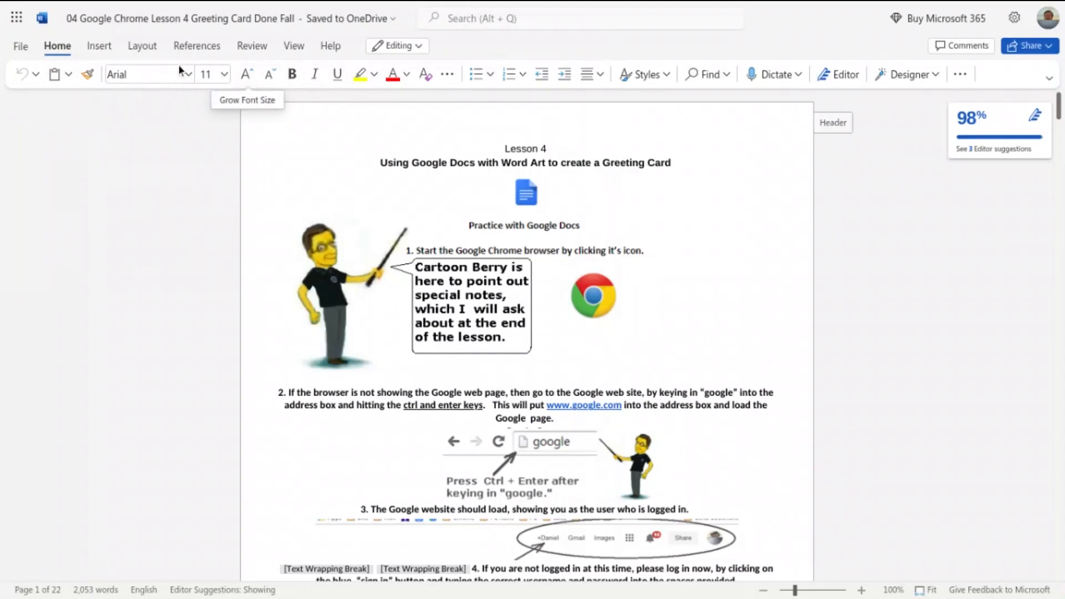
{"action": "mouse_move", "coordinate": [462, 99]}
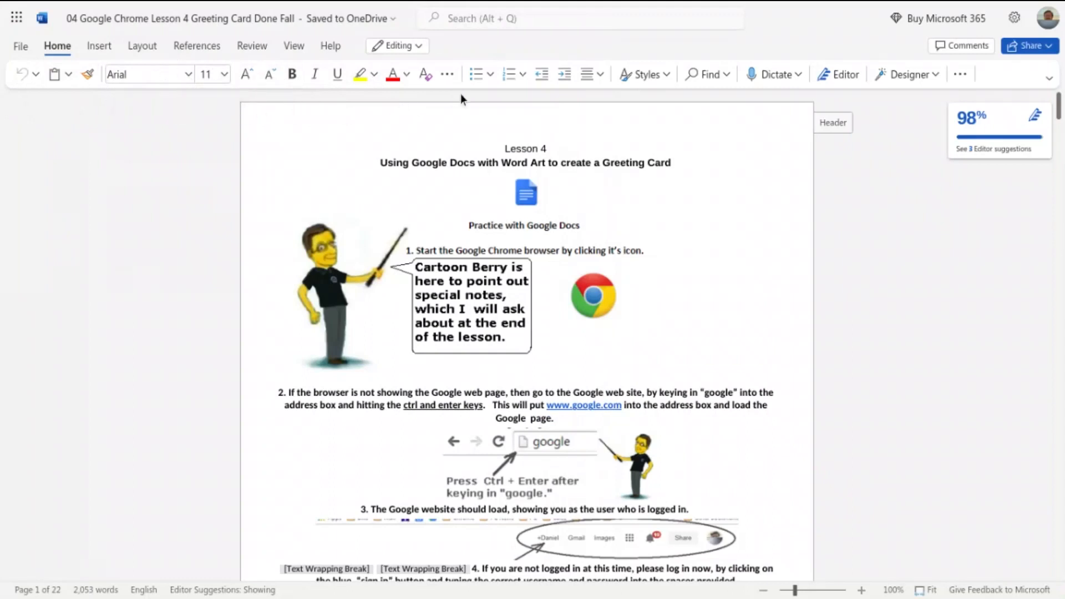
{"action": "mouse_move", "coordinate": [556, 132]}
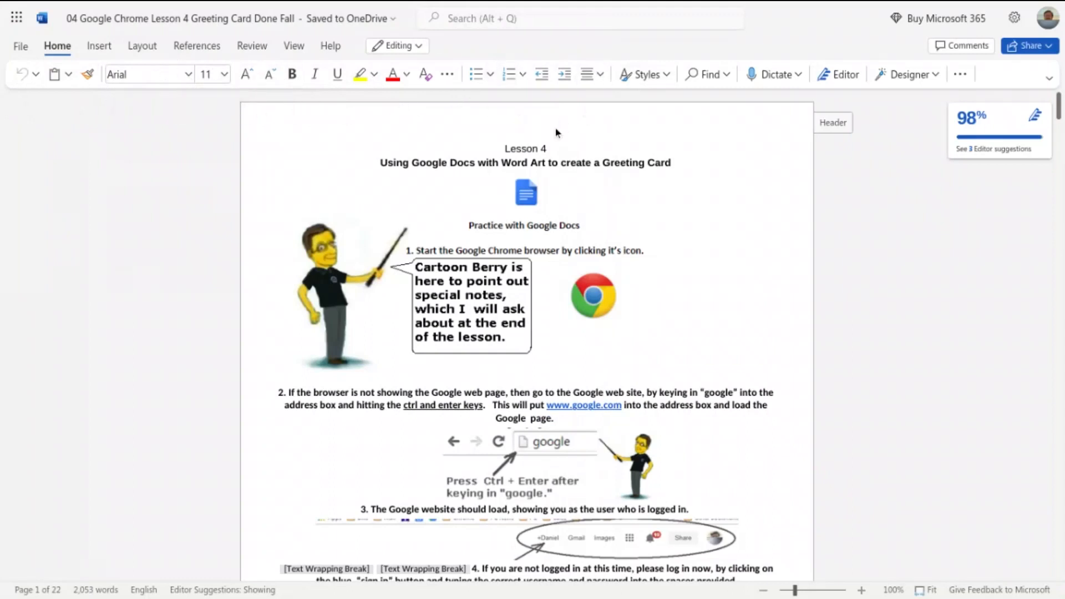
{"action": "mouse_move", "coordinate": [663, 90]}
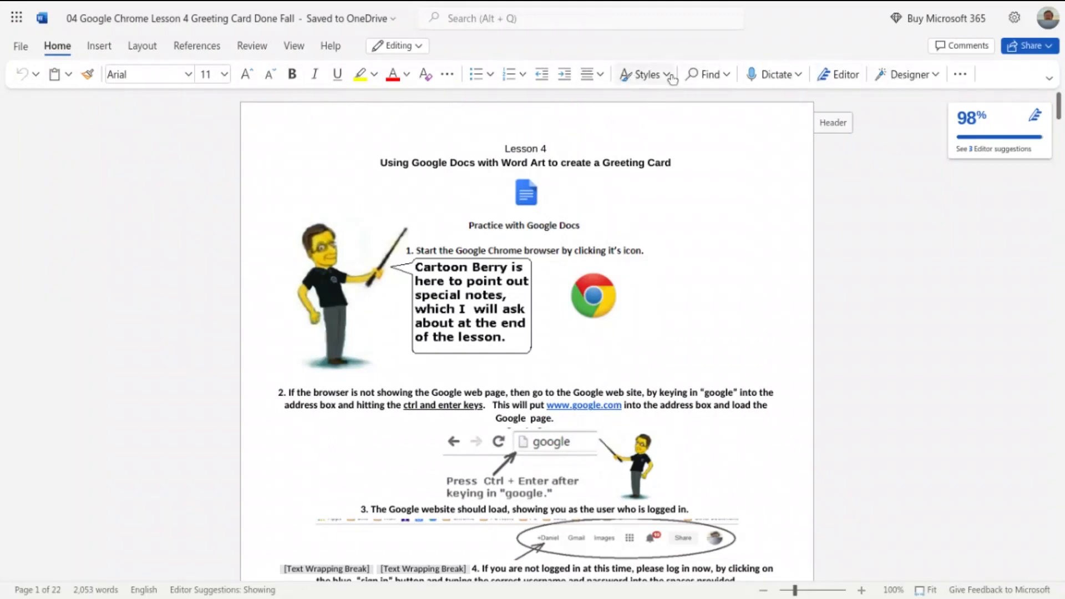
{"action": "mouse_move", "coordinate": [796, 81]}
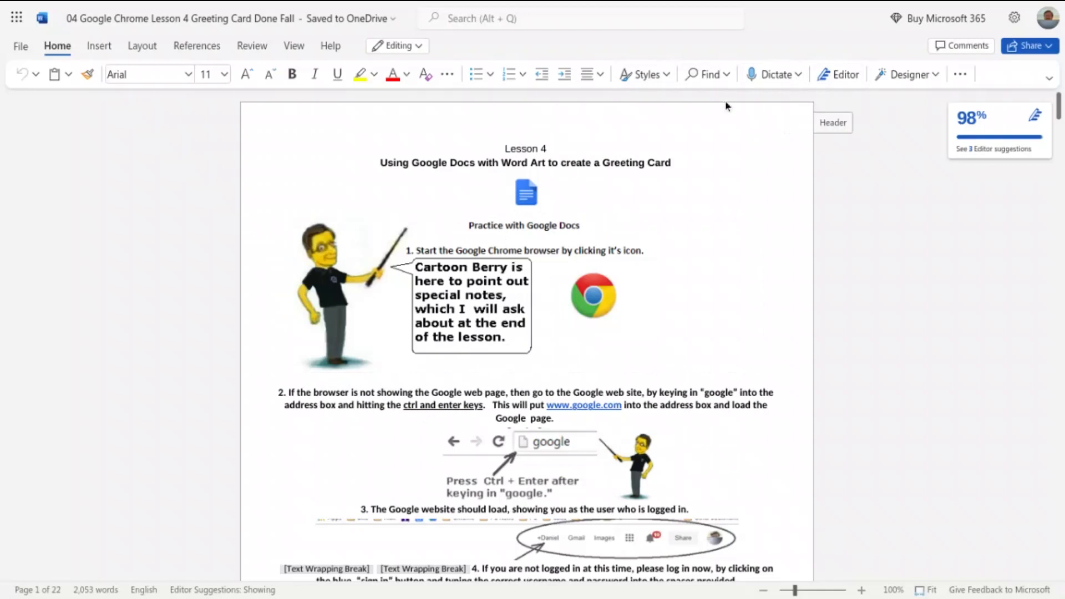
{"action": "mouse_move", "coordinate": [777, 75]}
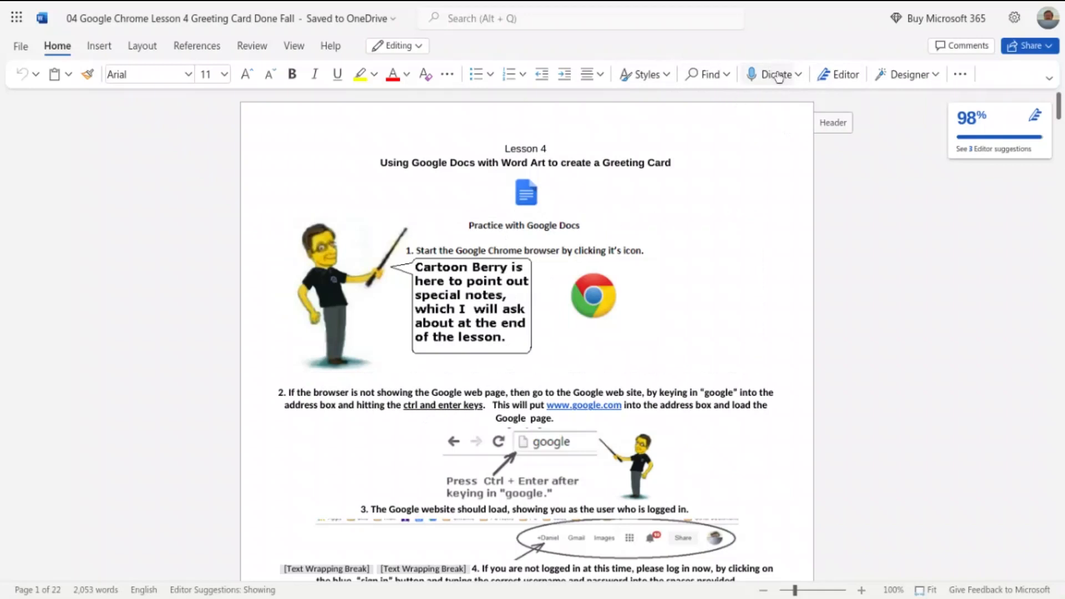
{"action": "mouse_move", "coordinate": [768, 87]}
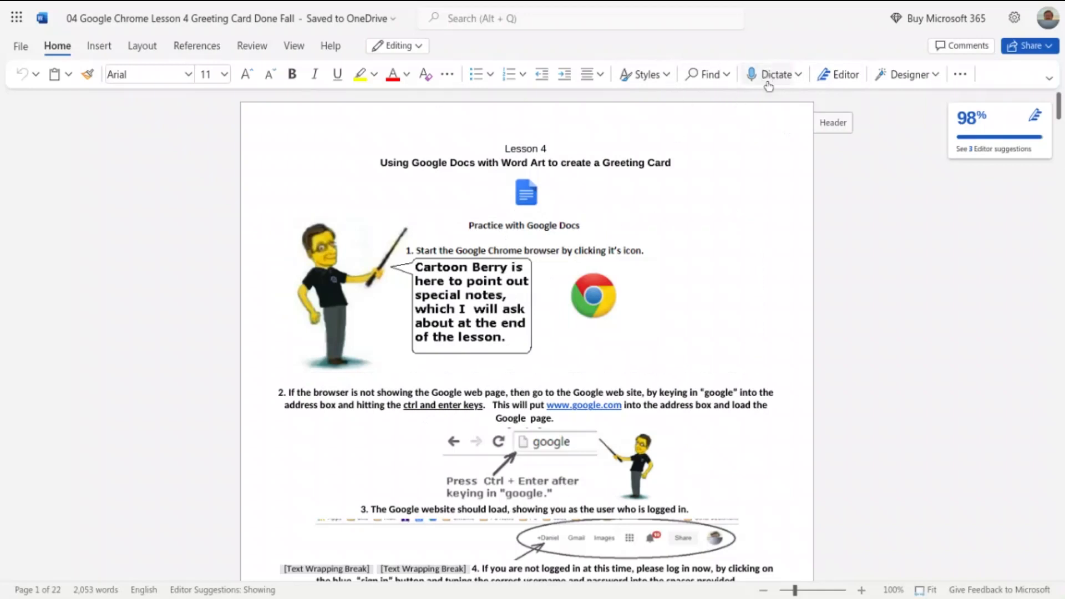
{"action": "scroll", "scroll_direction": "down", "scroll_amount": 3}
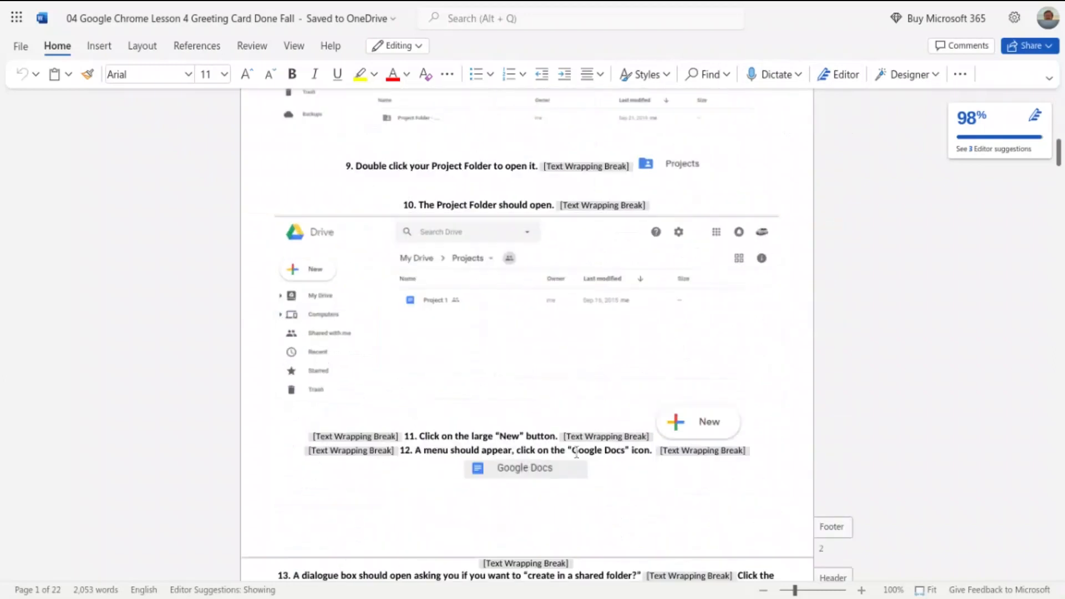
{"action": "scroll", "scroll_direction": "down", "scroll_amount": 3}
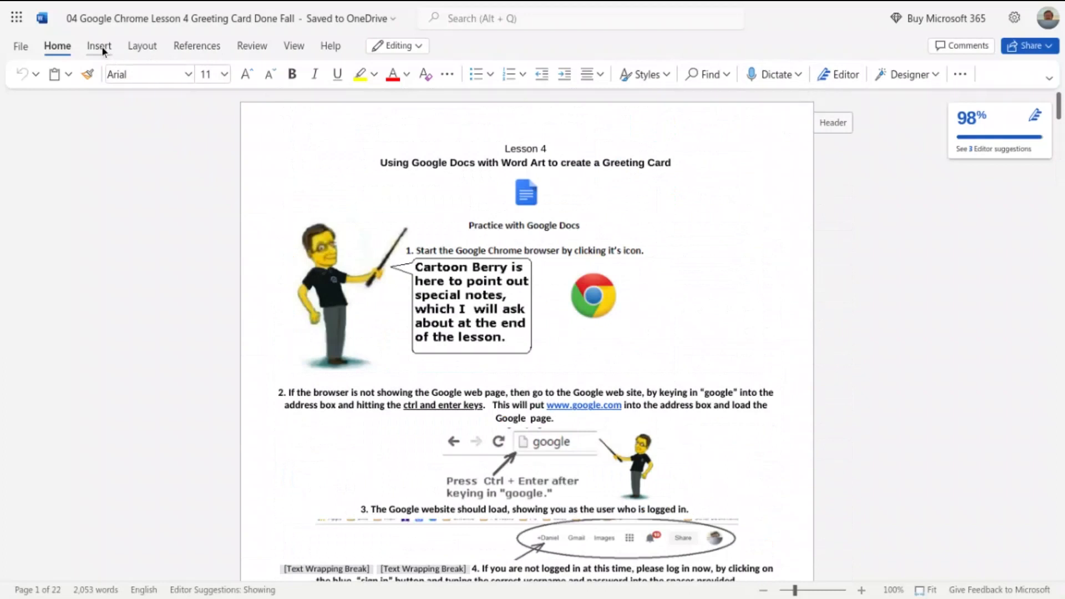
Tour the Insert, Layout, References and Review ribbon tool sets
{"action": "left_click", "coordinate": [99, 45]}
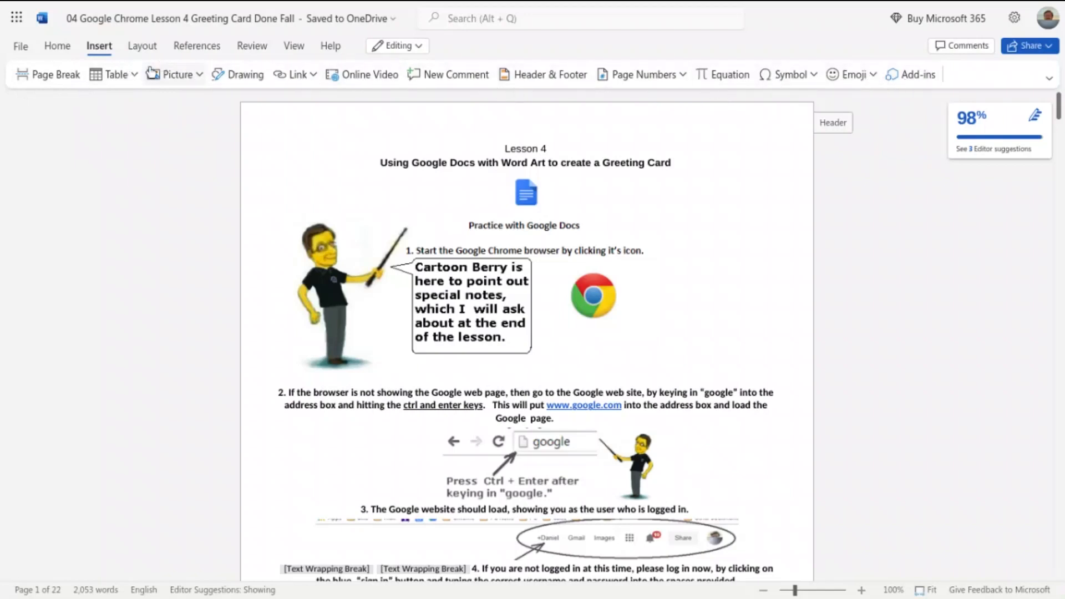
{"action": "left_click", "coordinate": [142, 46]}
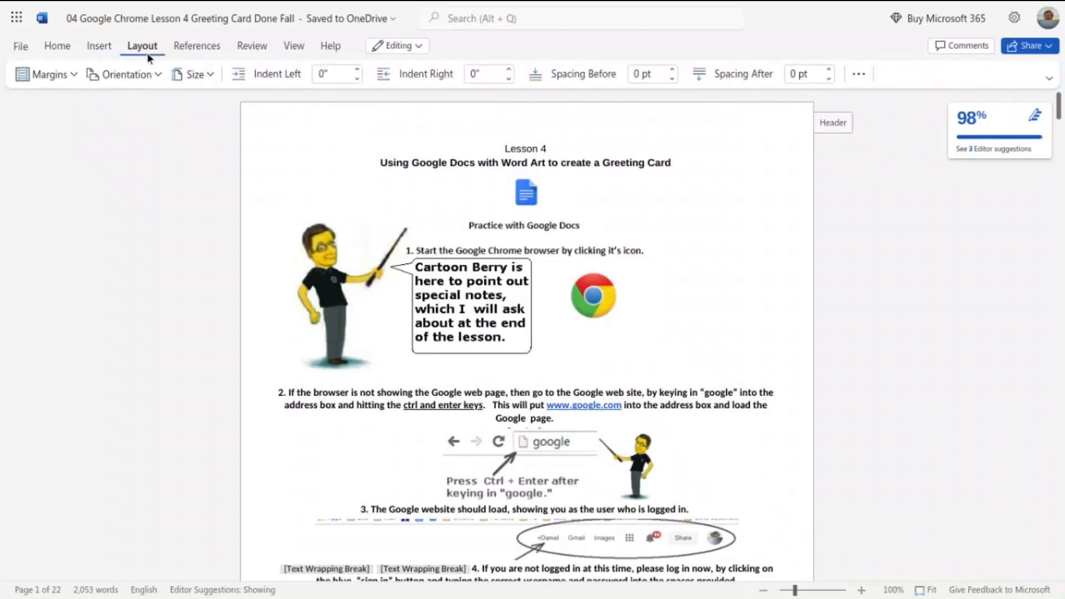
{"action": "mouse_move", "coordinate": [567, 84]}
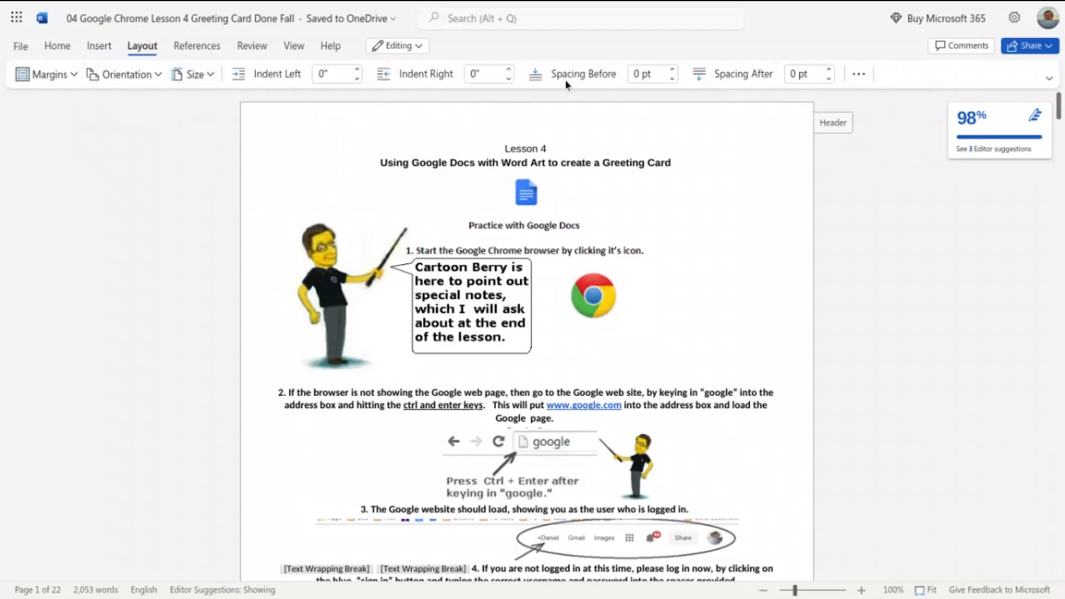
{"action": "mouse_move", "coordinate": [196, 45]}
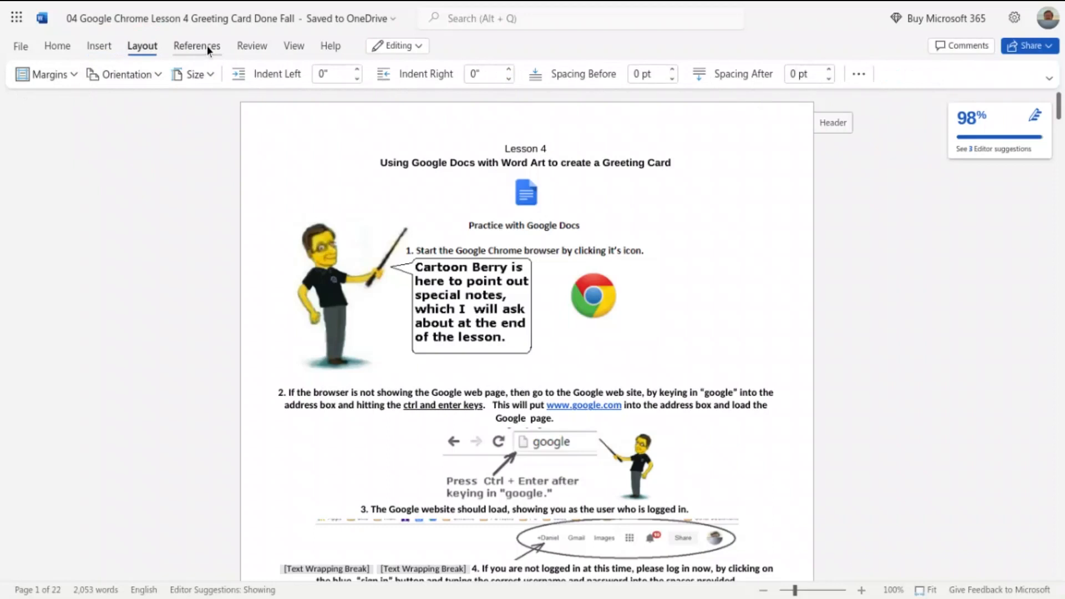
{"action": "left_click", "coordinate": [196, 46]}
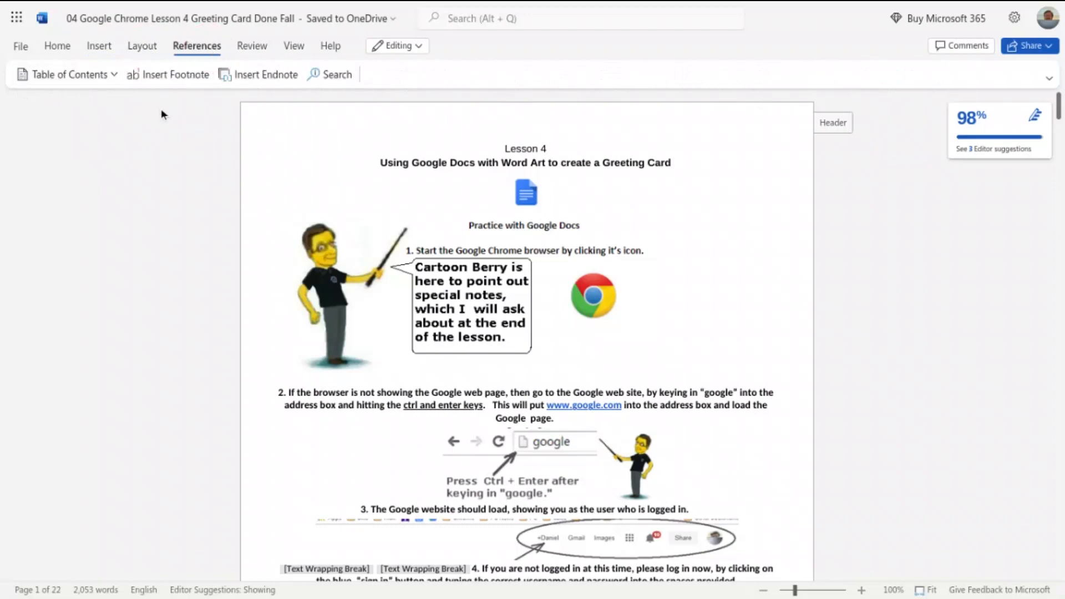
{"action": "mouse_move", "coordinate": [259, 58]}
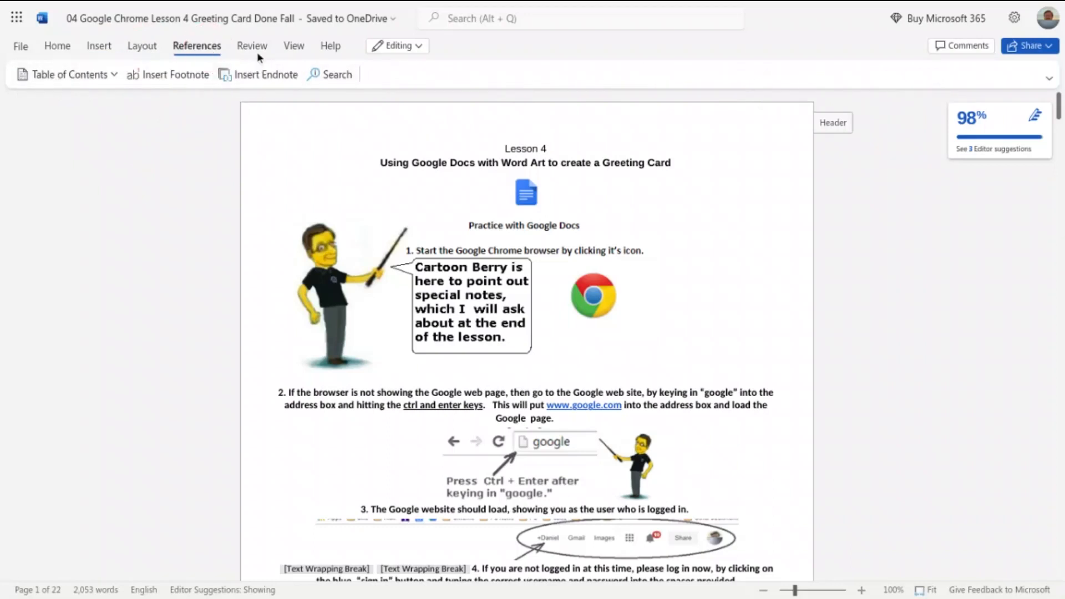
{"action": "left_click", "coordinate": [252, 45]}
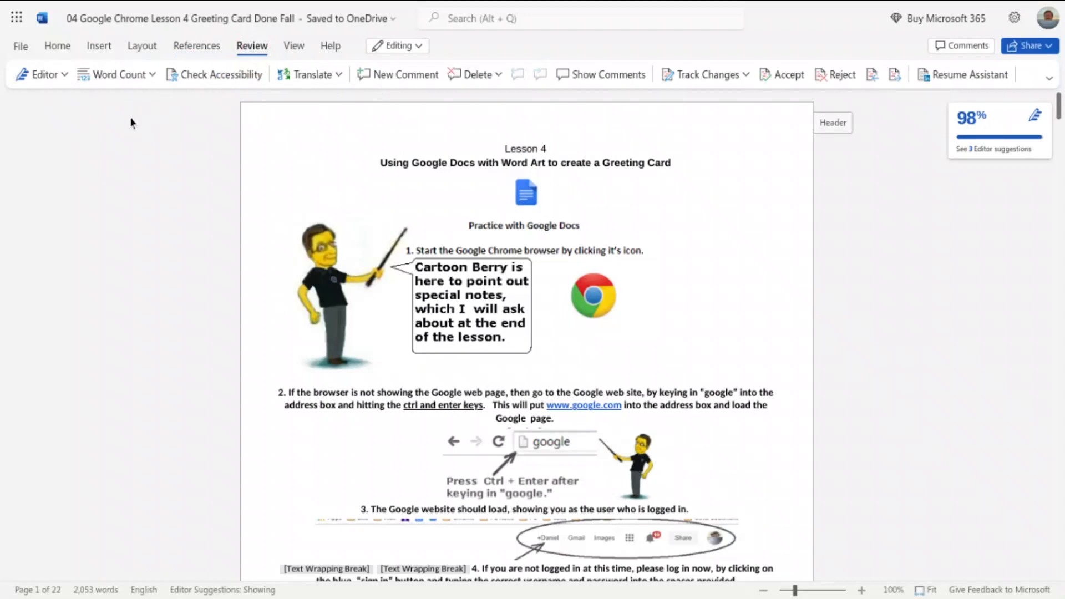
{"action": "mouse_move", "coordinate": [506, 80]}
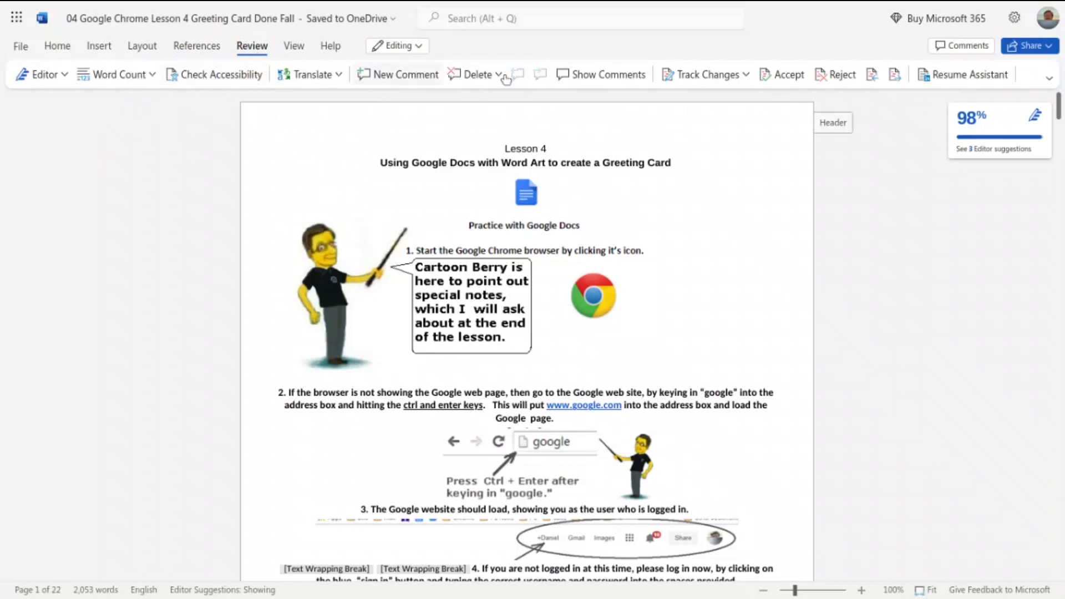
{"action": "mouse_move", "coordinate": [913, 77]}
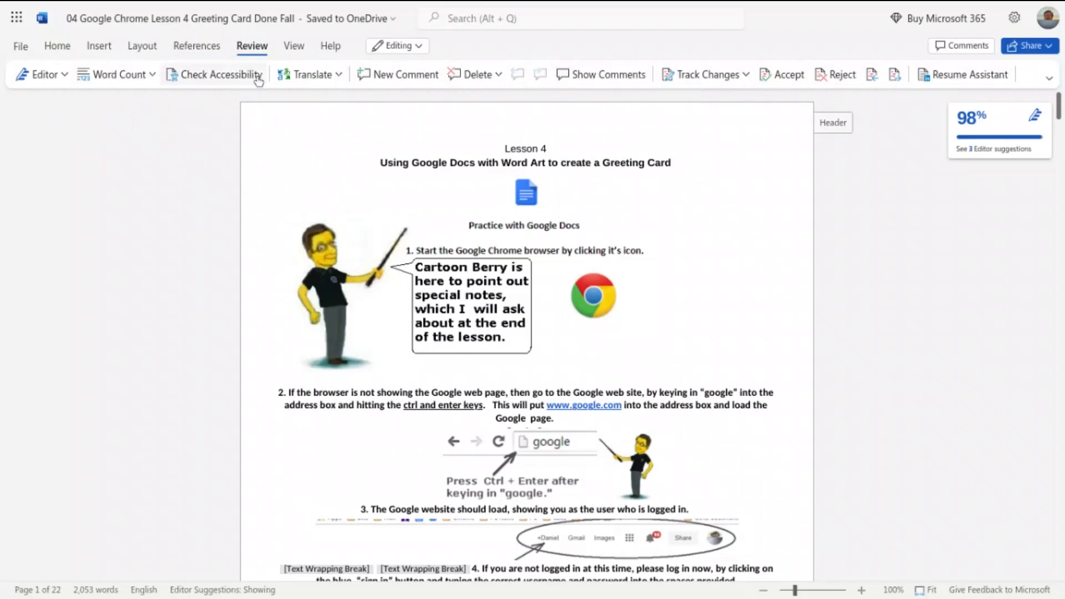
{"action": "mouse_move", "coordinate": [290, 81]}
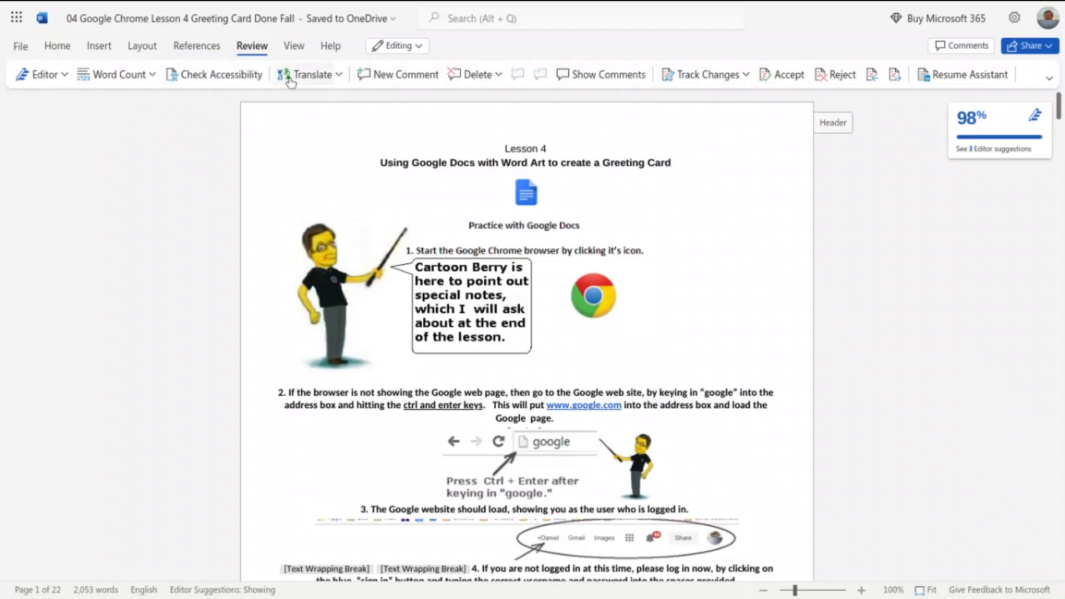
Show and dismiss the Translate choices, then switch to the View ribbon tools
{"action": "left_click", "coordinate": [310, 75]}
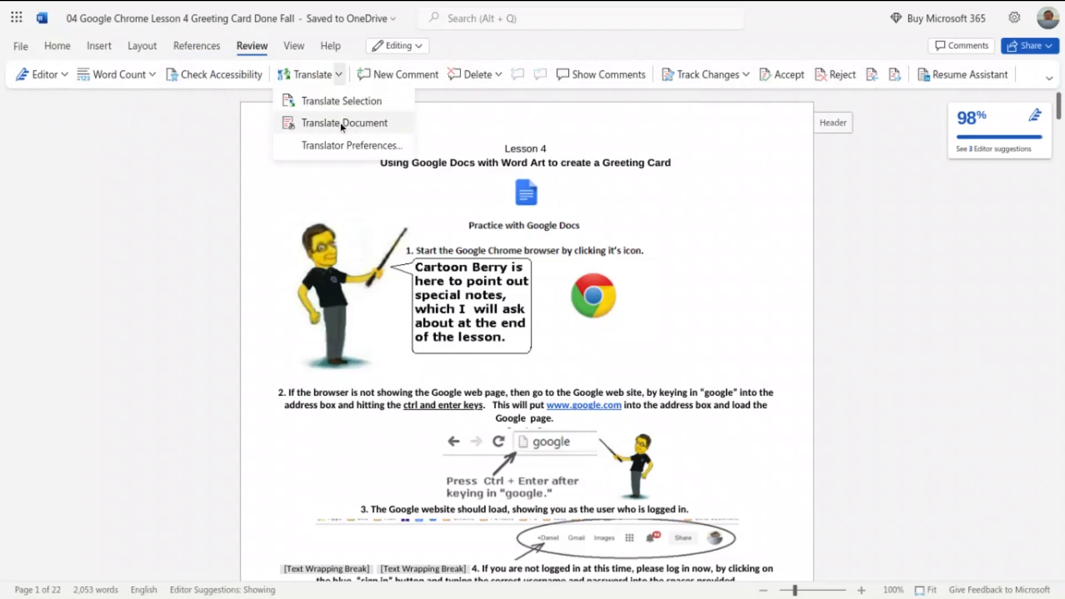
{"action": "mouse_move", "coordinate": [668, 165]}
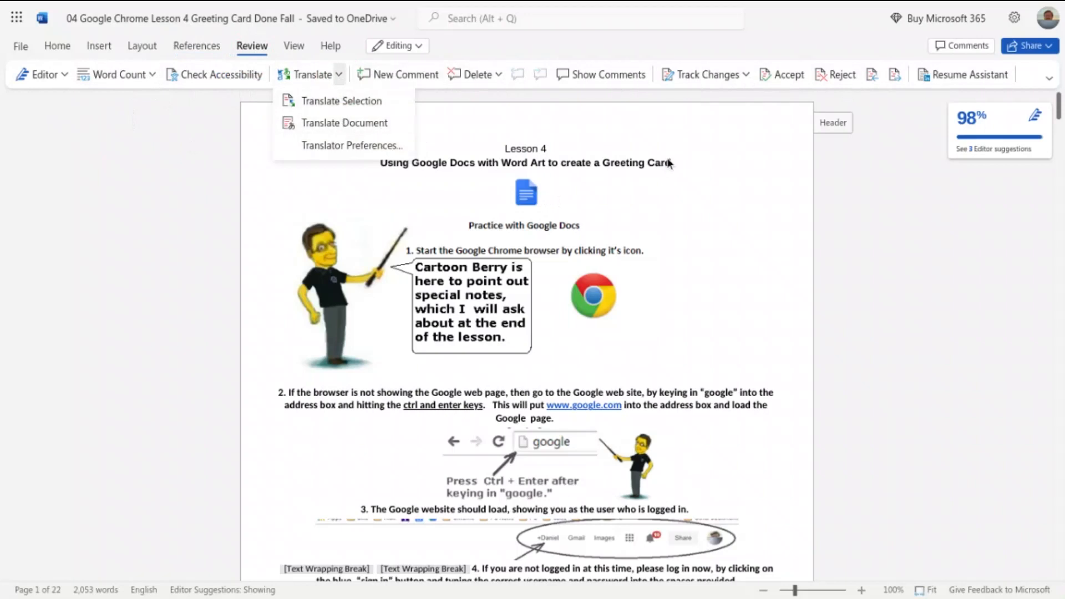
{"action": "left_click", "coordinate": [310, 131]}
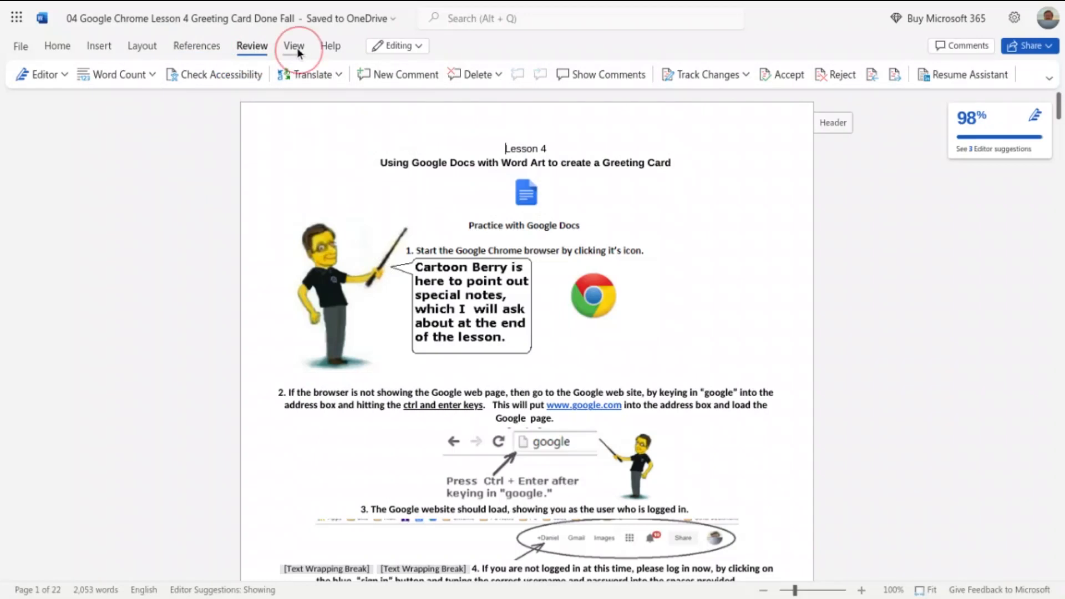
{"action": "left_click", "coordinate": [293, 46]}
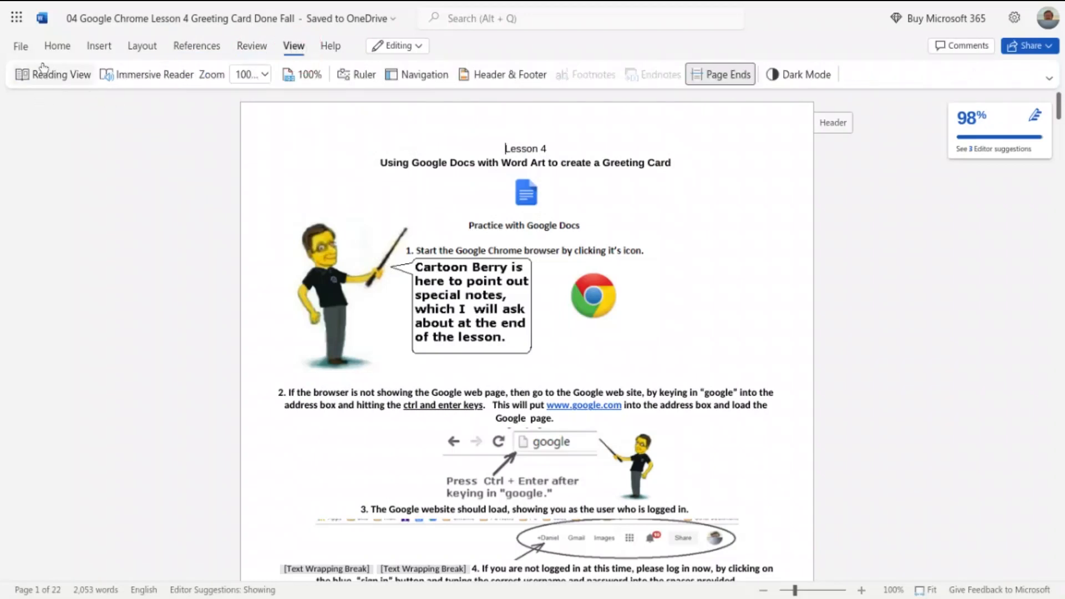
{"action": "mouse_move", "coordinate": [85, 87]}
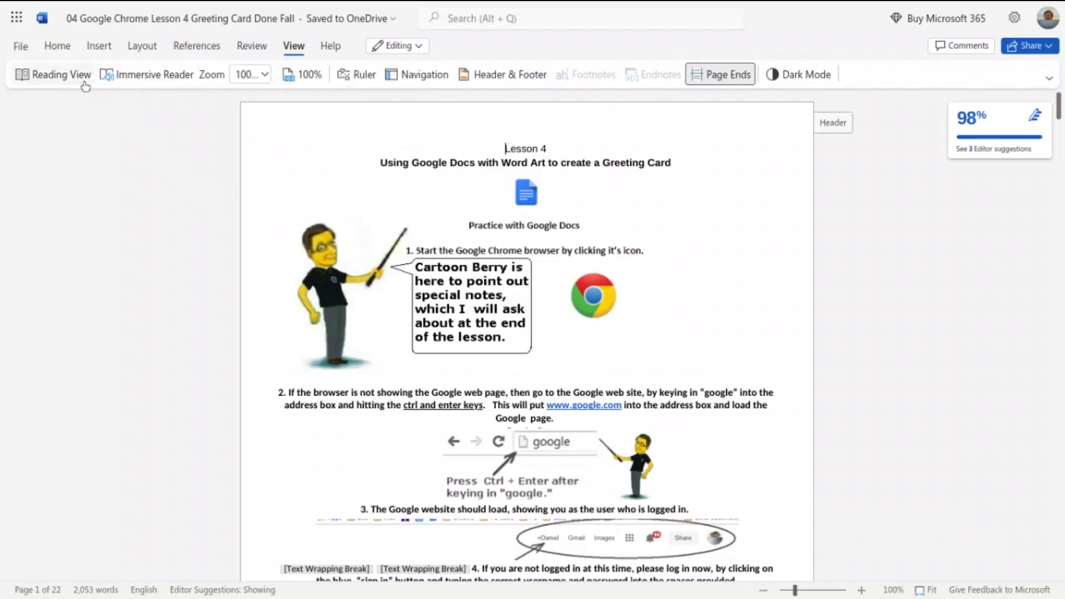
{"action": "mouse_move", "coordinate": [403, 80]}
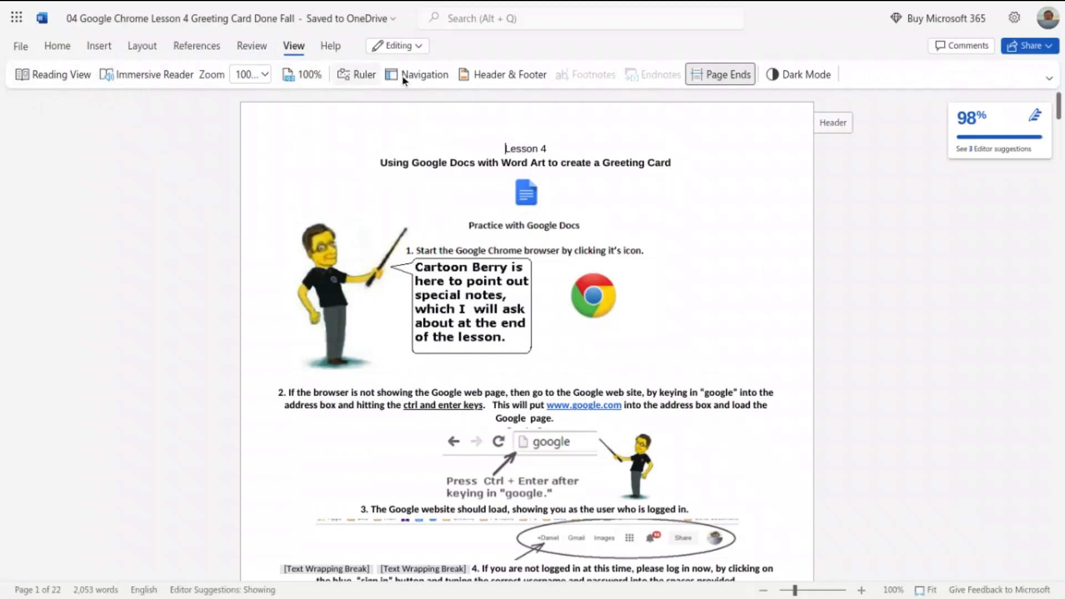
{"action": "mouse_move", "coordinate": [353, 82]}
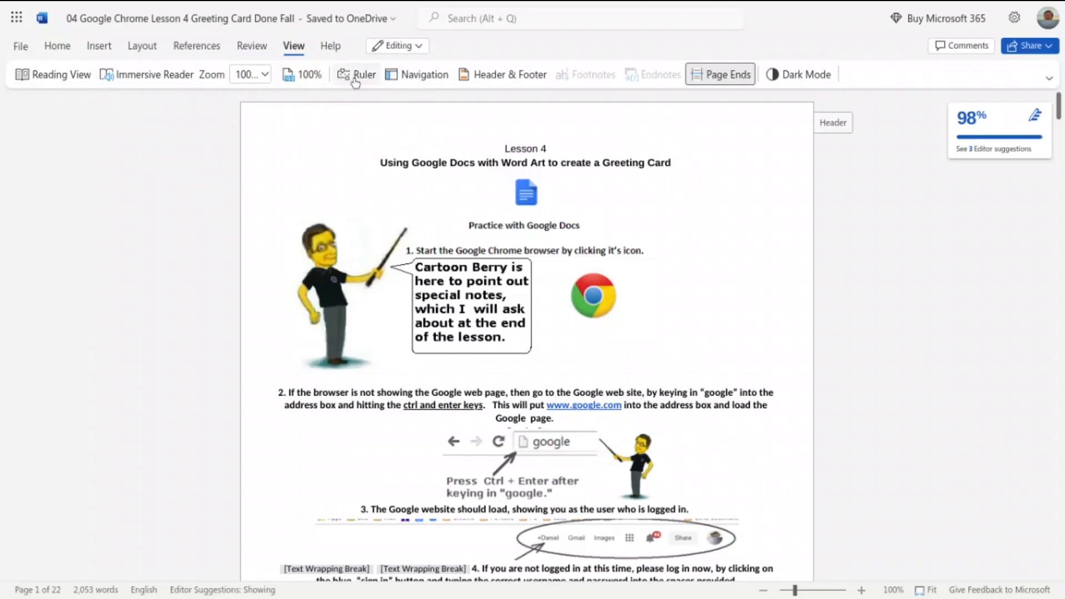
Show the ruler above the Lesson 4 page and move to the Help tools
{"action": "left_click", "coordinate": [363, 74]}
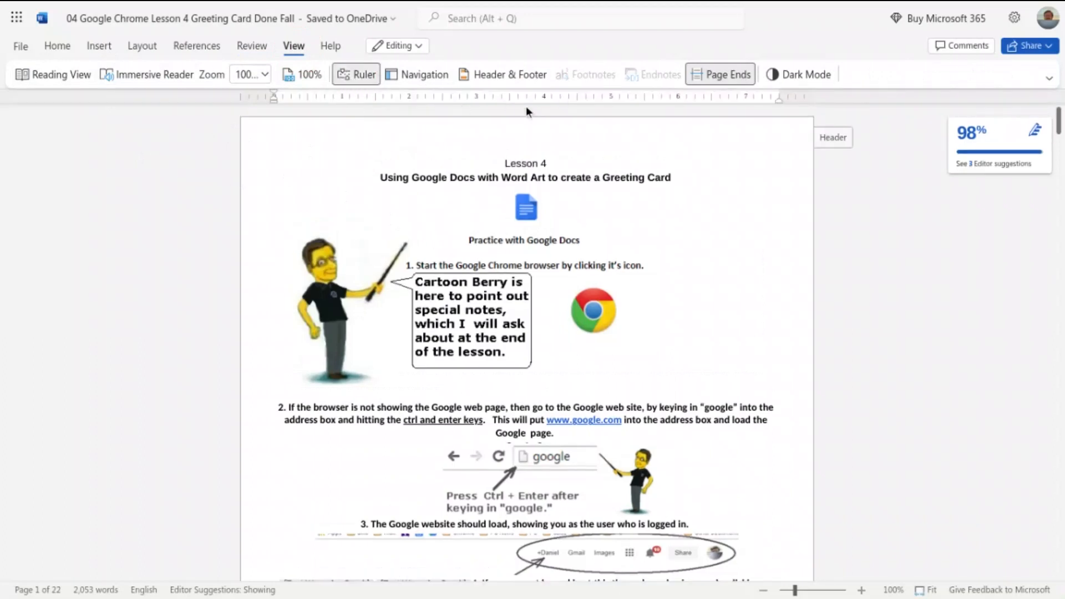
{"action": "mouse_move", "coordinate": [440, 150]}
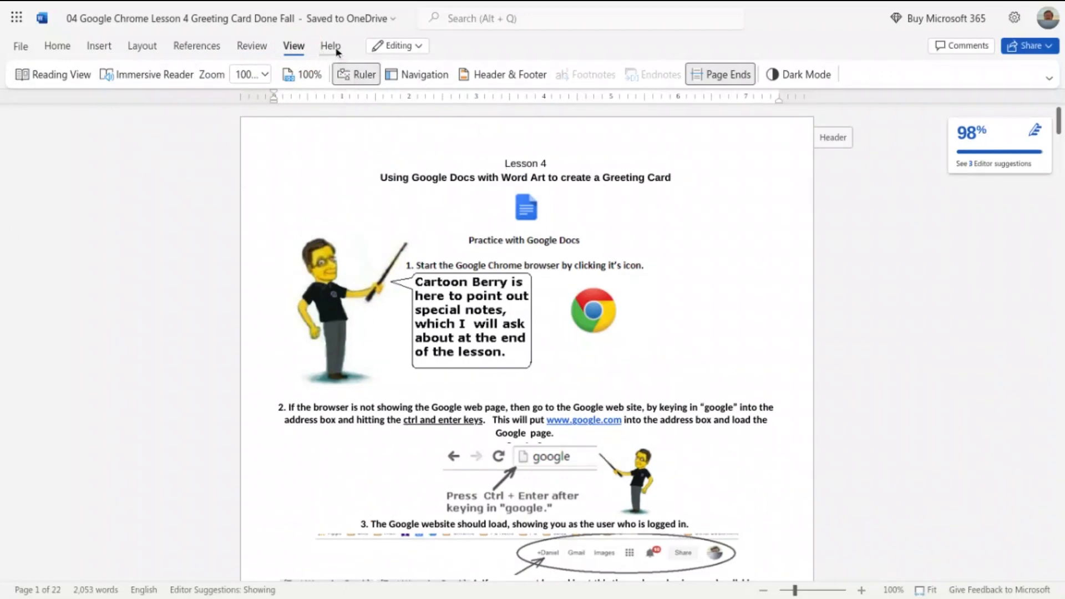
{"action": "left_click", "coordinate": [331, 45]}
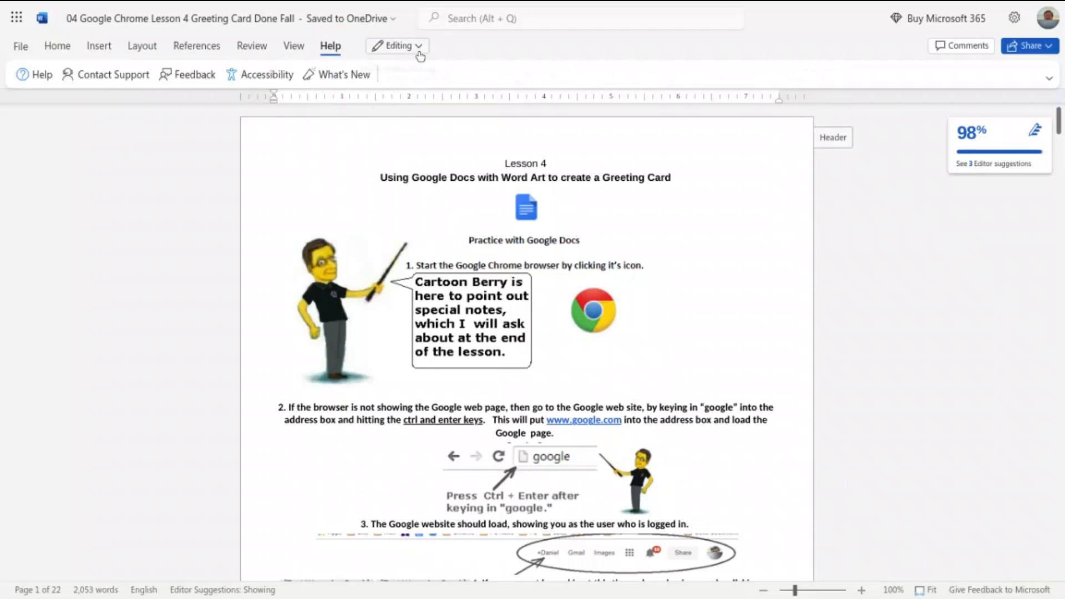
{"action": "mouse_move", "coordinate": [397, 45]}
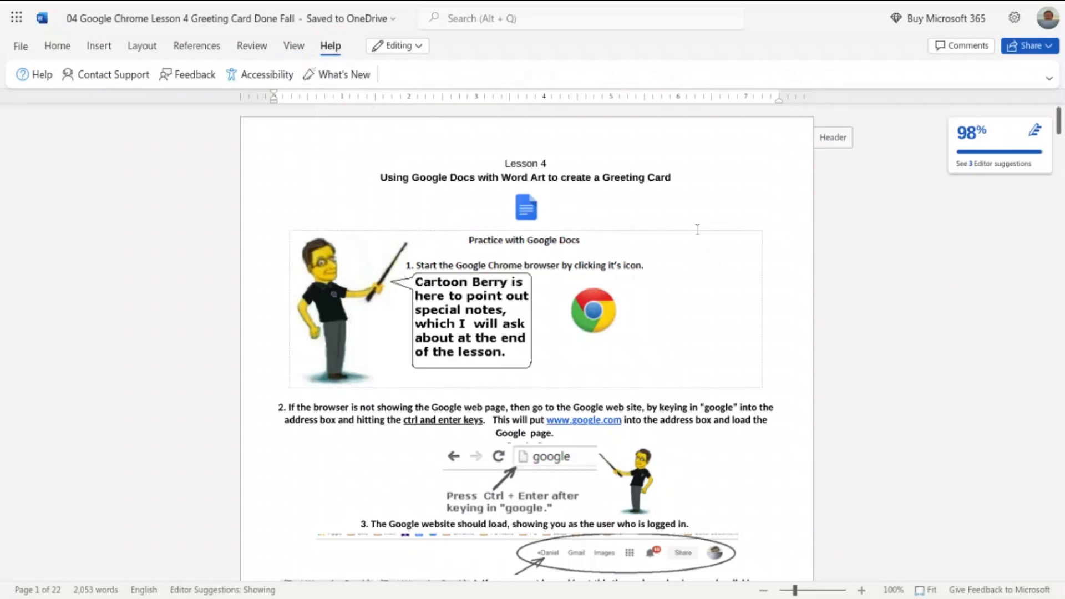
{"action": "mouse_move", "coordinate": [16, 19]}
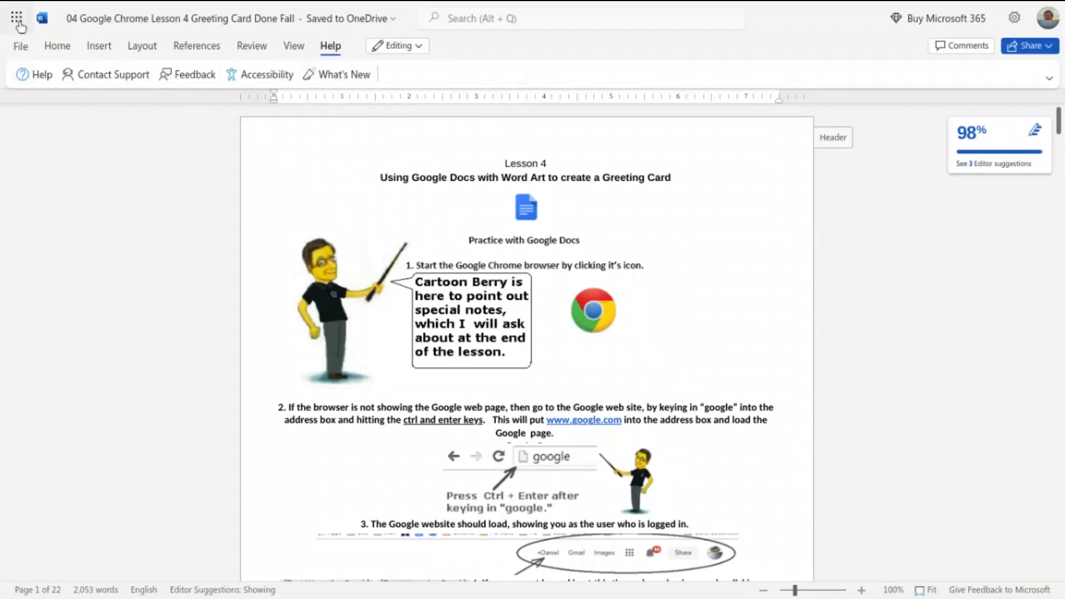
{"action": "mouse_move", "coordinate": [18, 45]}
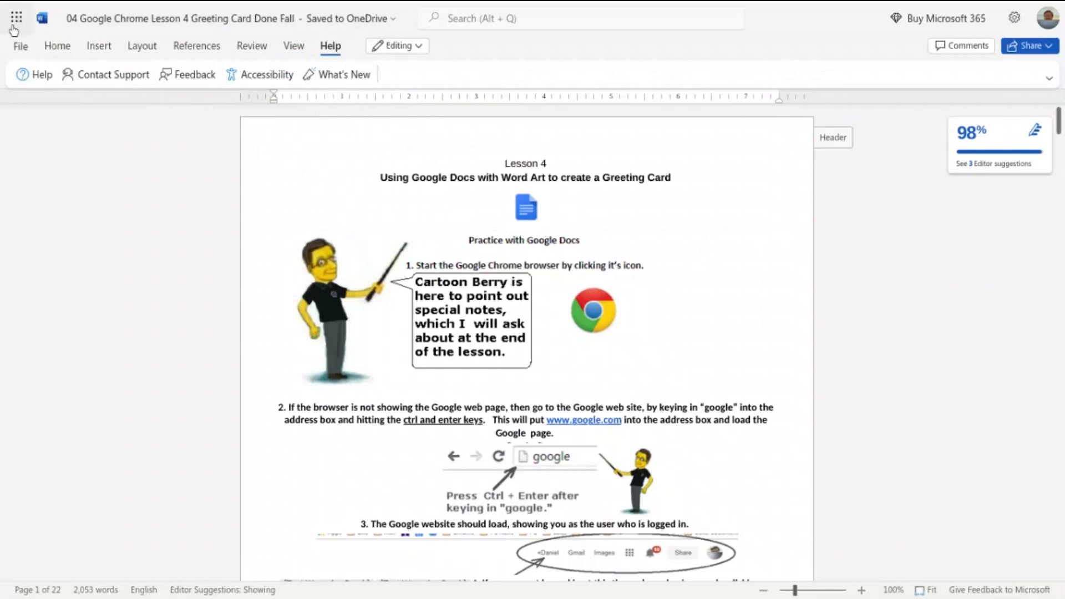
{"action": "mouse_move", "coordinate": [17, 18]}
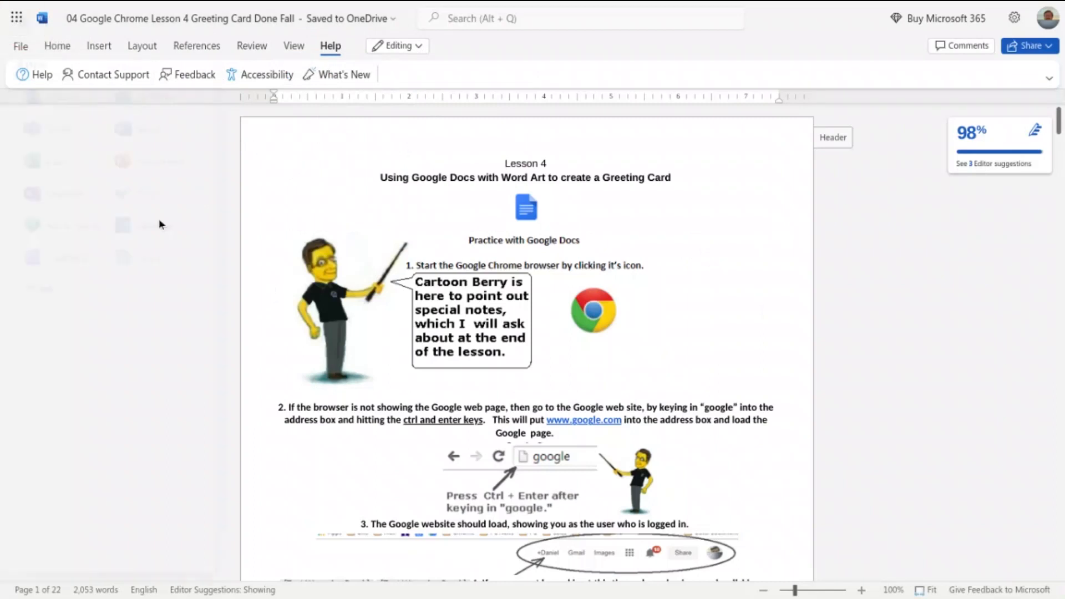
Reveal the Microsoft 365 app launcher listing Teams, OneDrive, PowerPoint and Clipchamp
{"action": "left_click", "coordinate": [16, 18]}
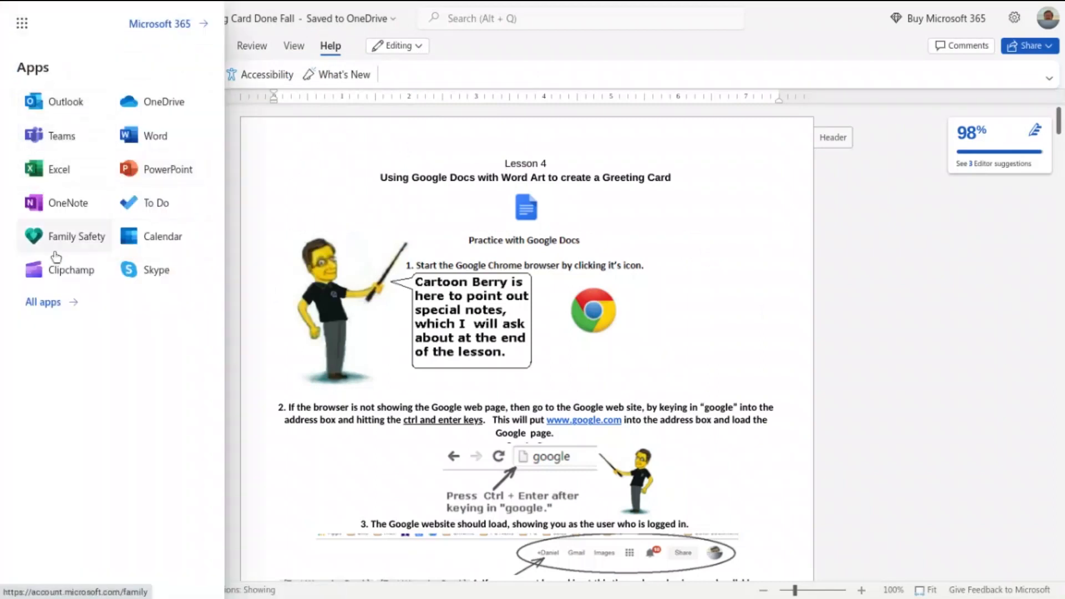
{"action": "mouse_move", "coordinate": [126, 143]}
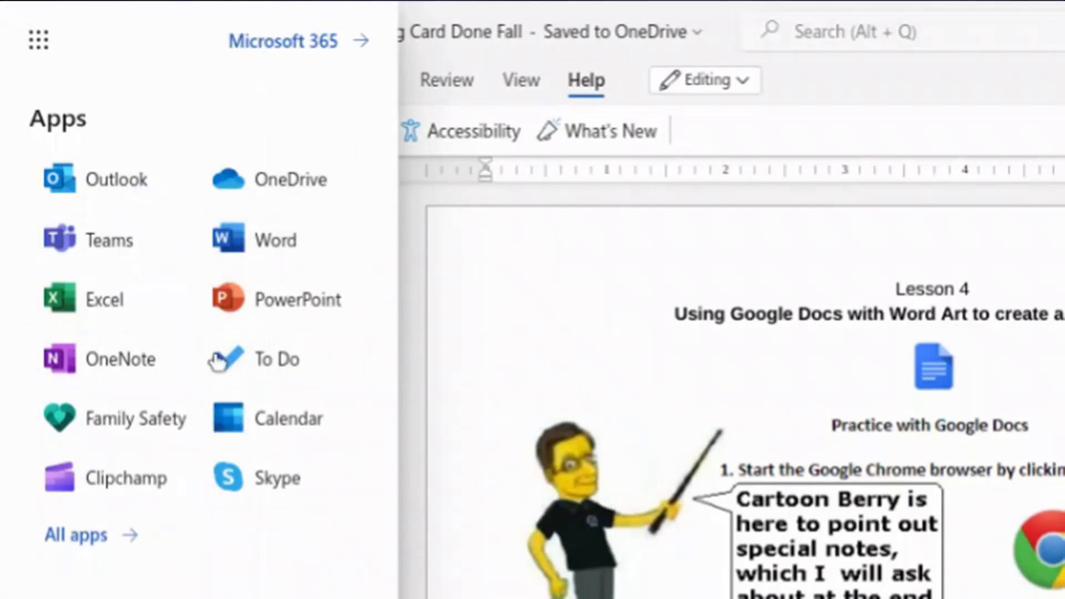
{"action": "mouse_move", "coordinate": [359, 299]}
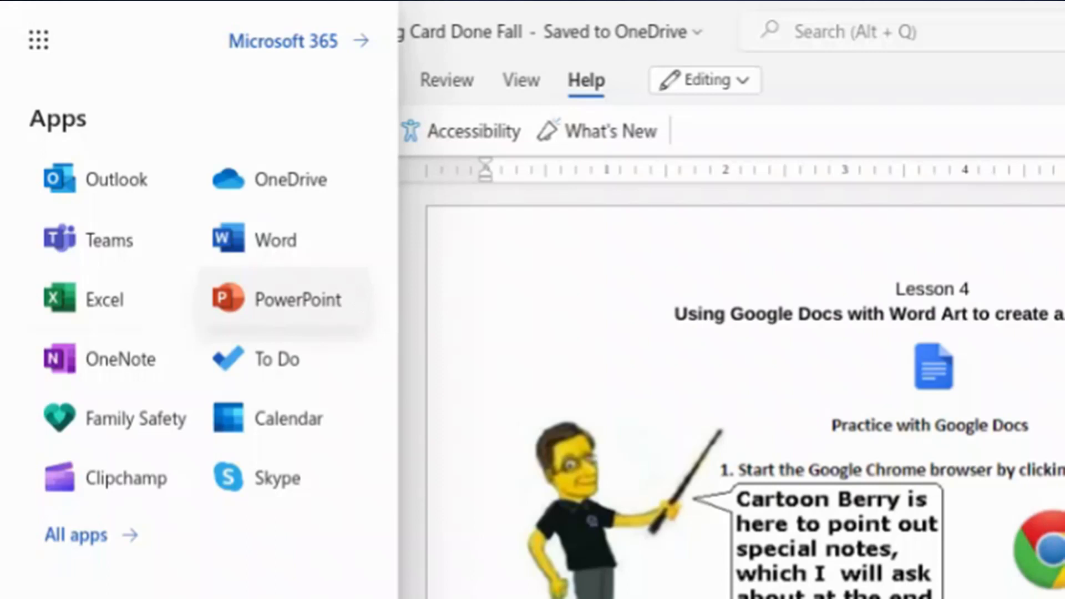
{"action": "mouse_move", "coordinate": [849, 283]}
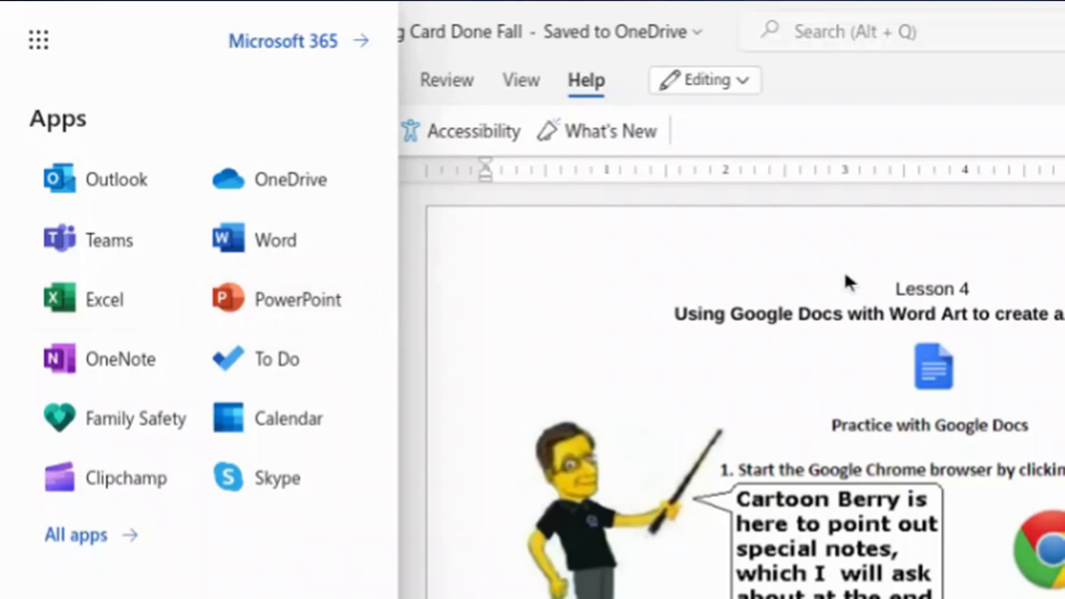